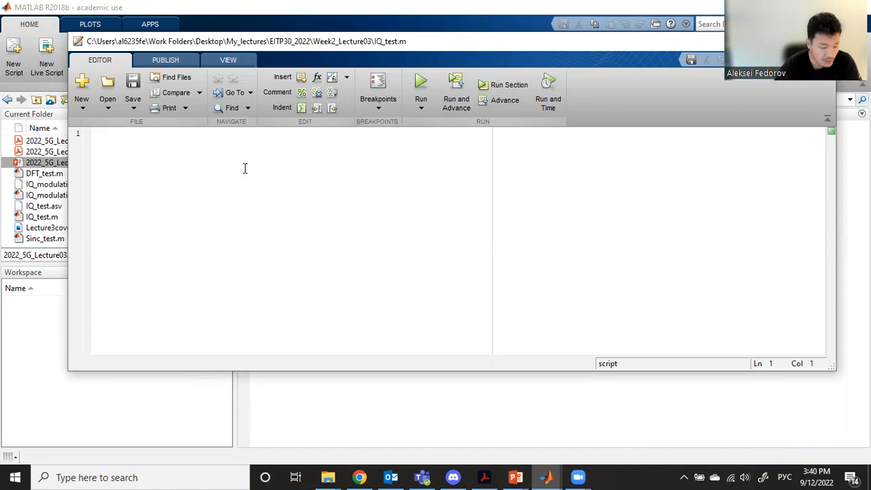
# Step: Begin IQ_test.m with 'clear' and 'close all', replacing a mistyped first line
pyautogui.write('сду')
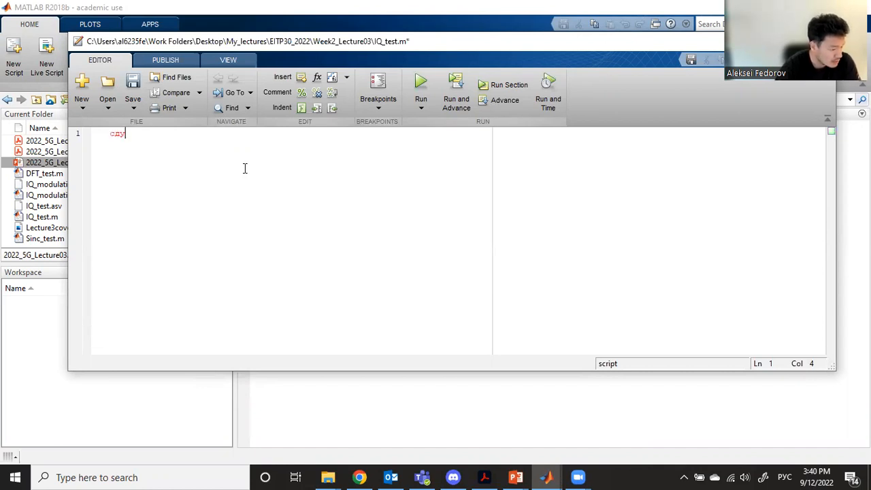
pyautogui.press('ctrl+a')
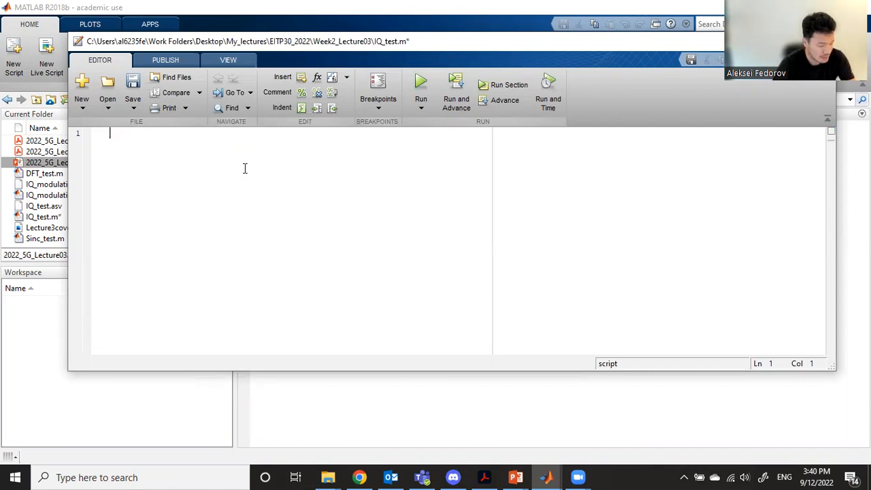
pyautogui.write('clear')
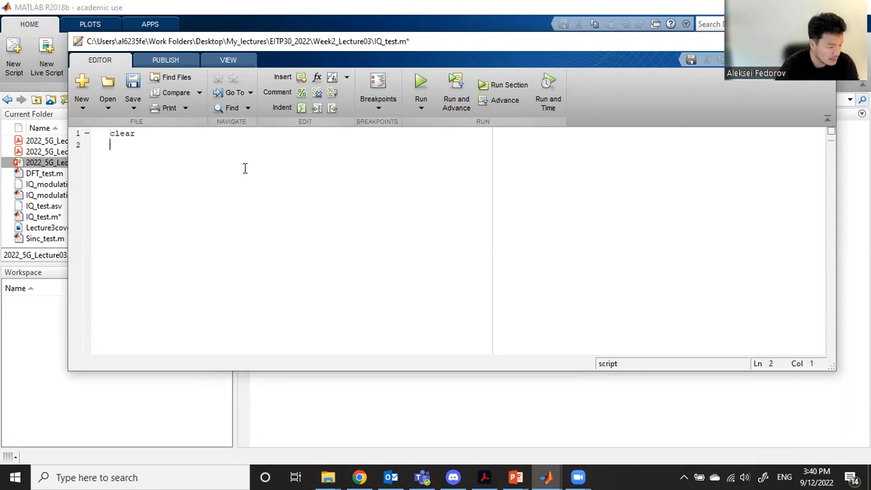
pyautogui.write('close')
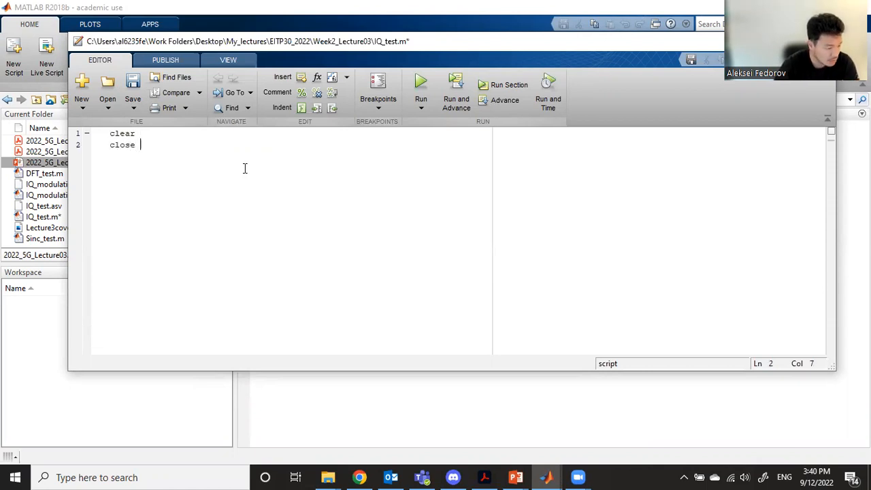
pyautogui.write('all')
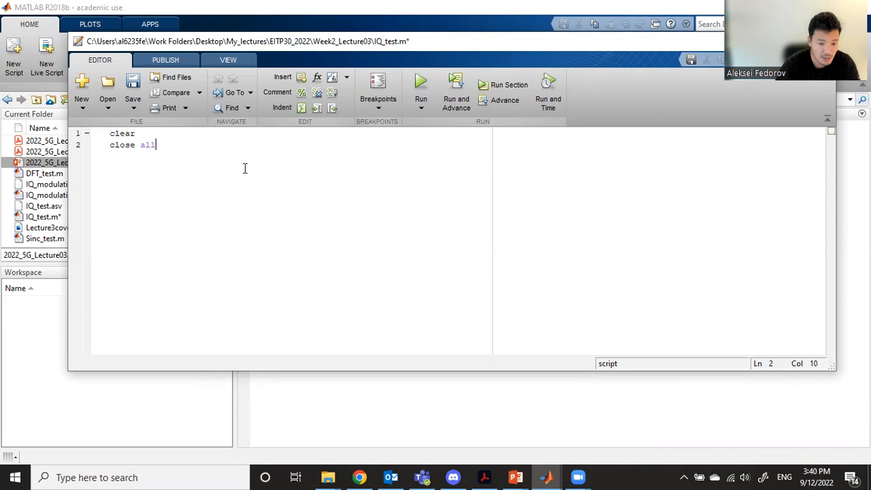
# Step: Add the section header '%% Set signal properties'
pyautogui.write('%%')
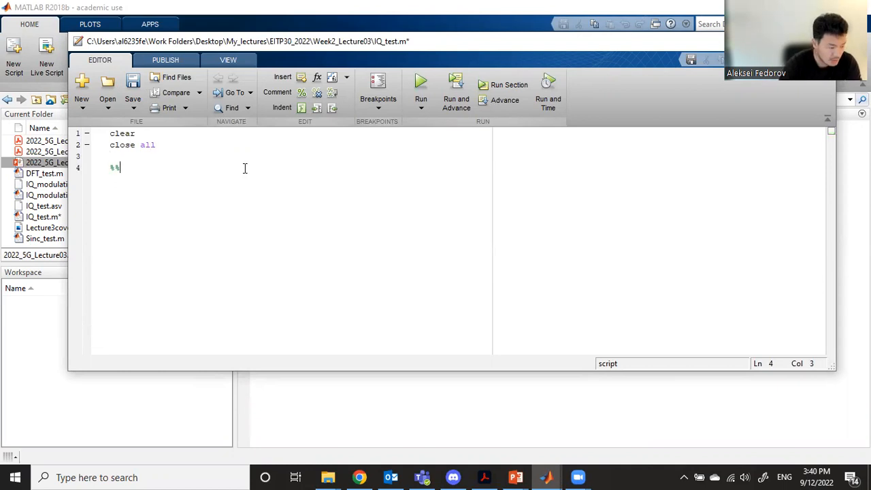
pyautogui.write('Set')
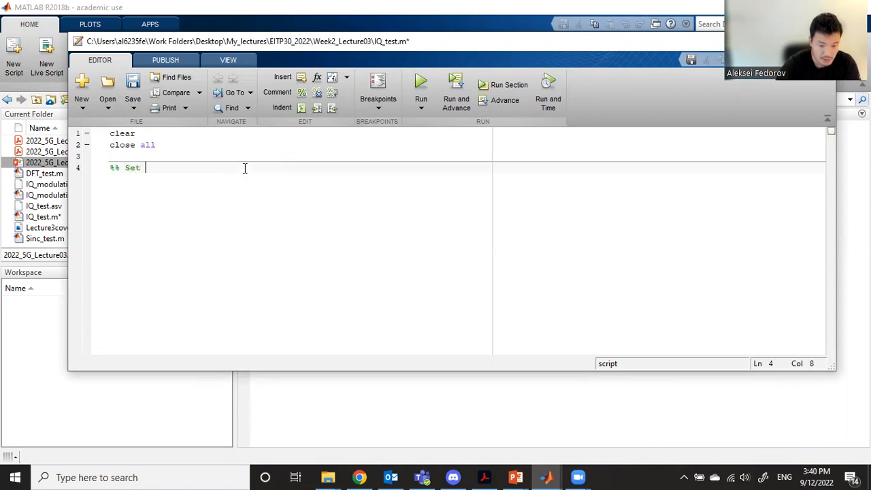
pyautogui.write('sig')
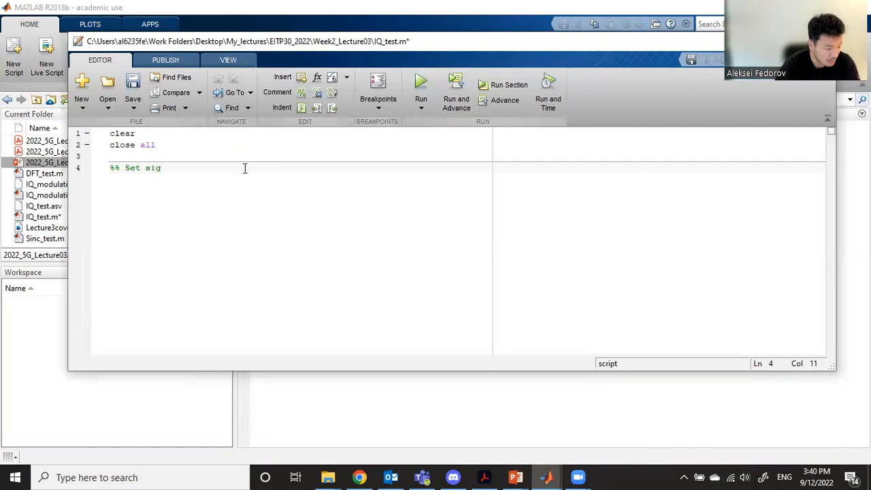
pyautogui.write('nal')
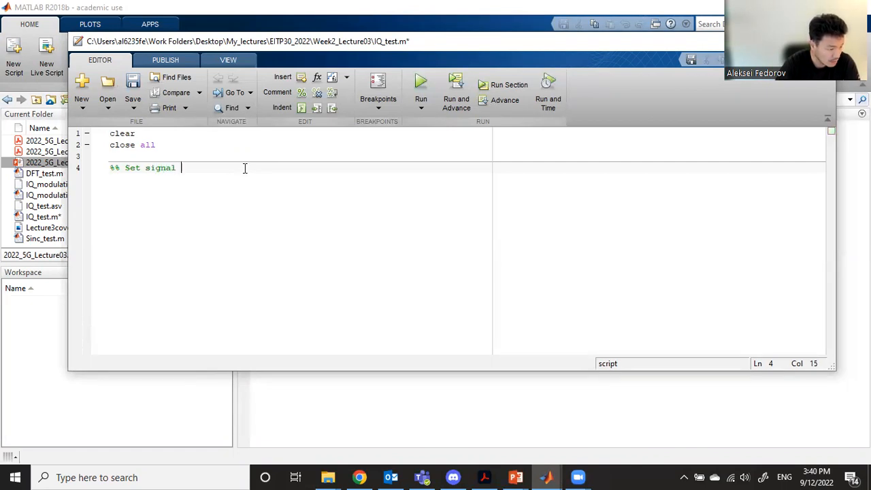
pyautogui.write('prop')
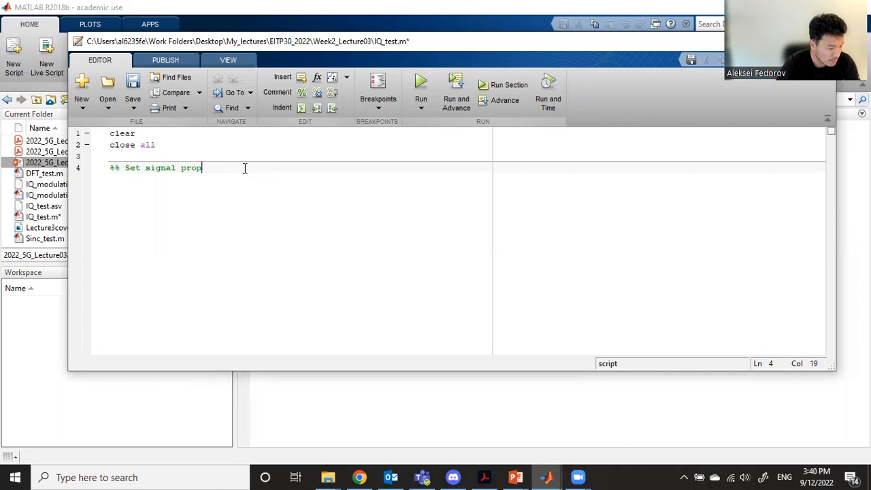
pyautogui.write('erties')
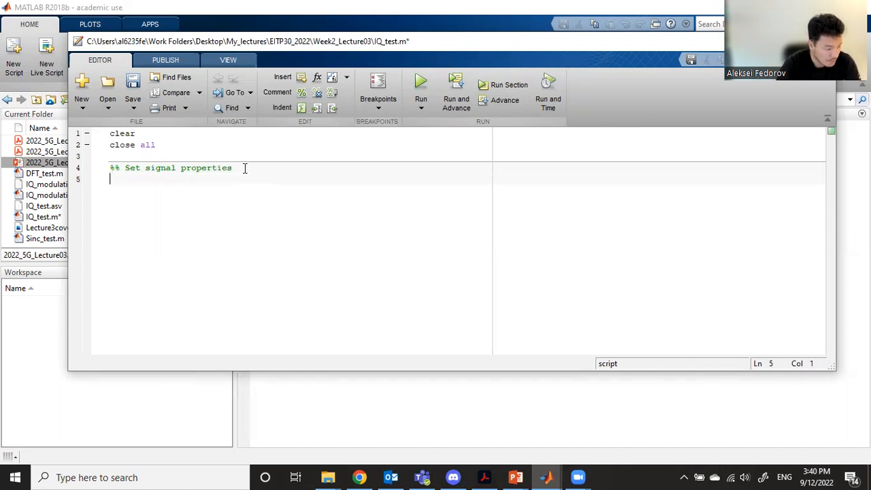
# Step: Define f = 4 (Hz) and N = 1000
pyautogui.write('t')
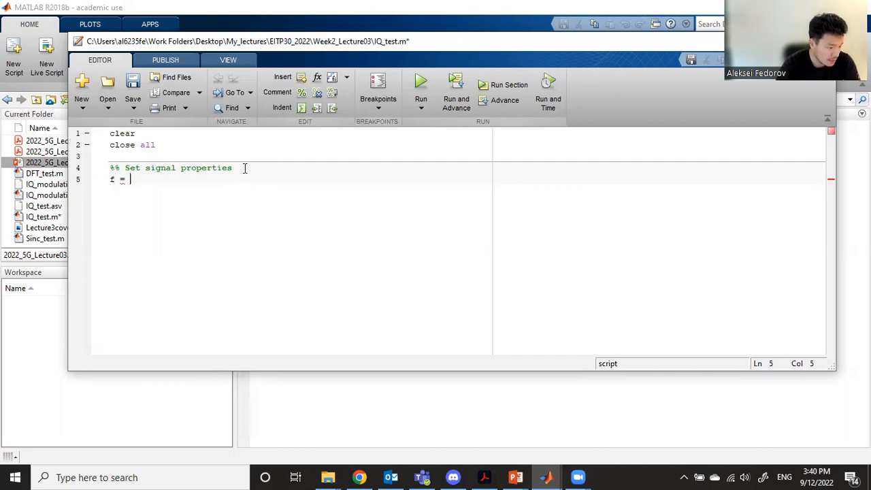
pyautogui.write('4; %%')
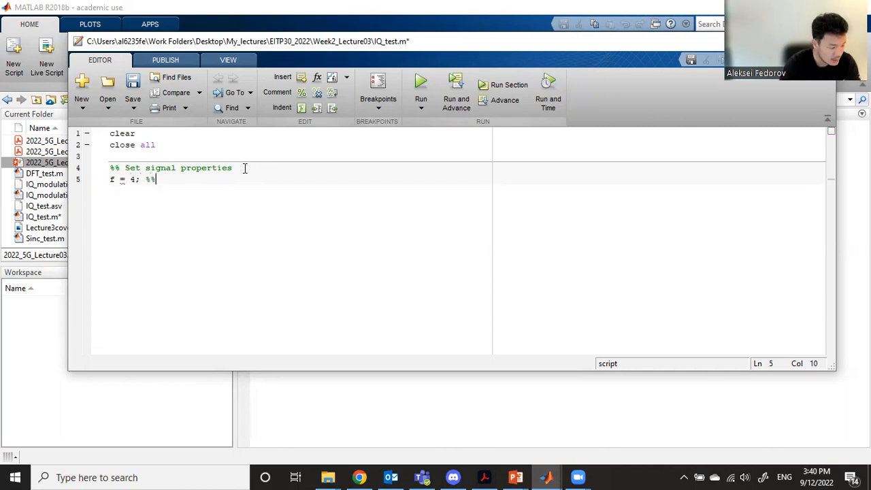
pyautogui.press('Backspace')
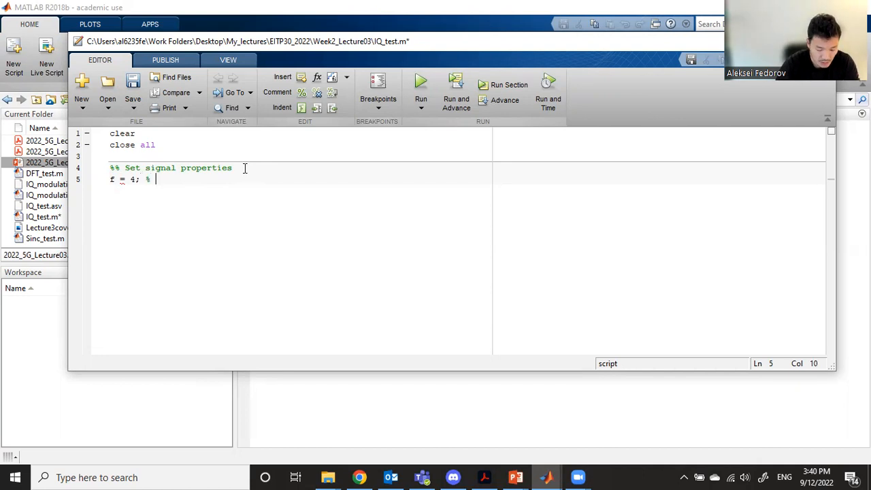
pyautogui.write('Hz')
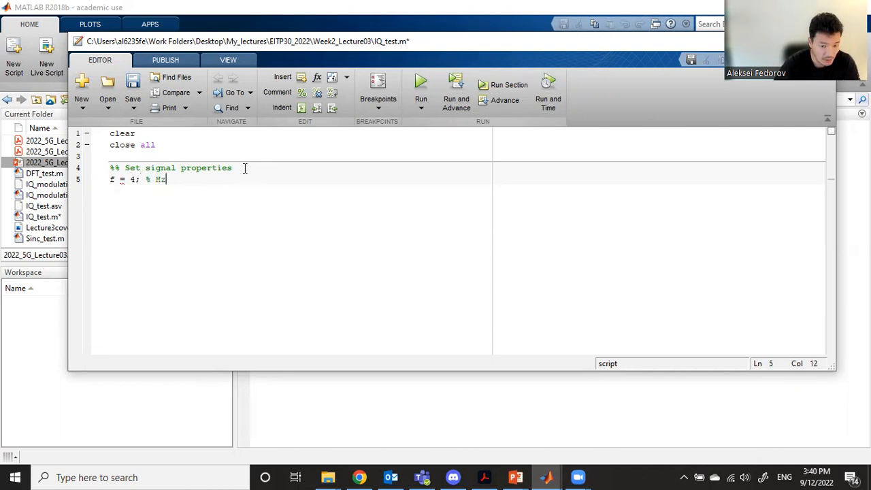
pyautogui.write('N = 1000')
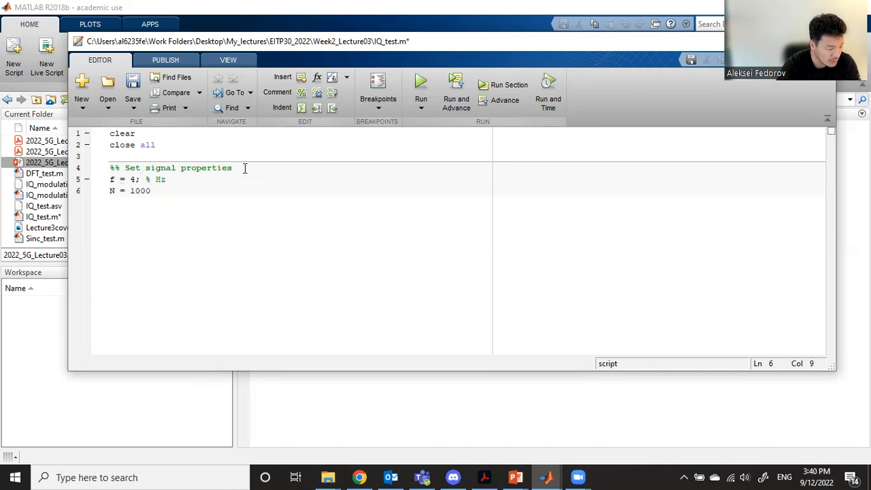
pyautogui.write(';')
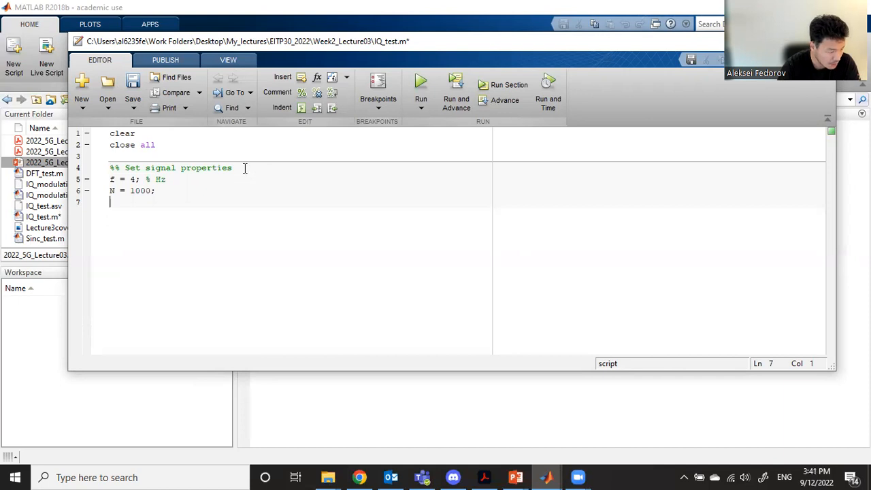
# Step: Define dt = 1/N with a 'seconds' comment
pyautogui.write('dt = 1')
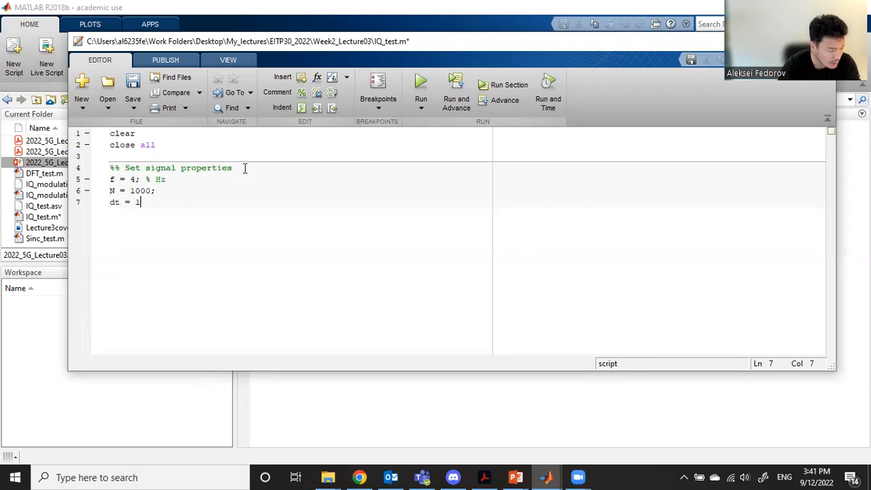
pyautogui.write('/N;')
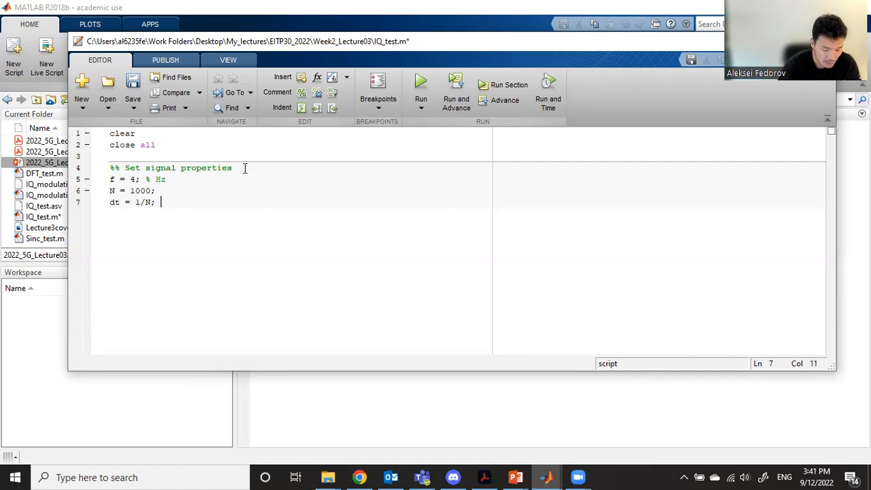
pyautogui.write('% seco')
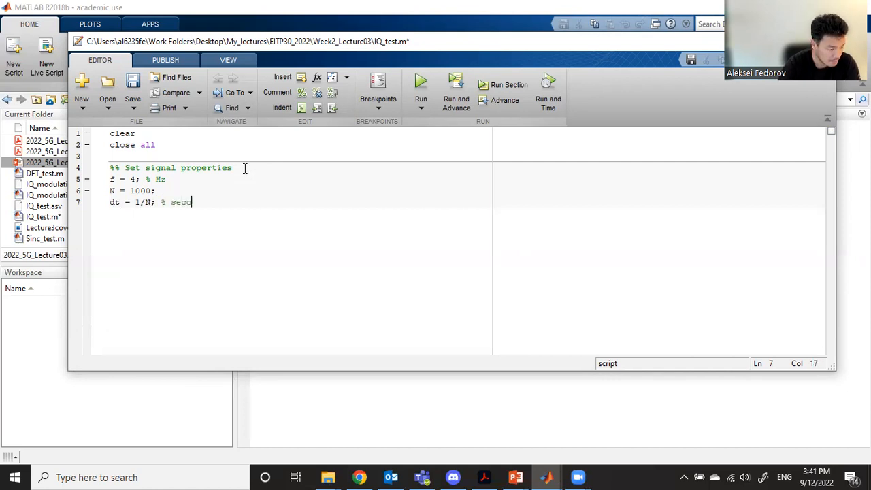
pyautogui.write('nds')
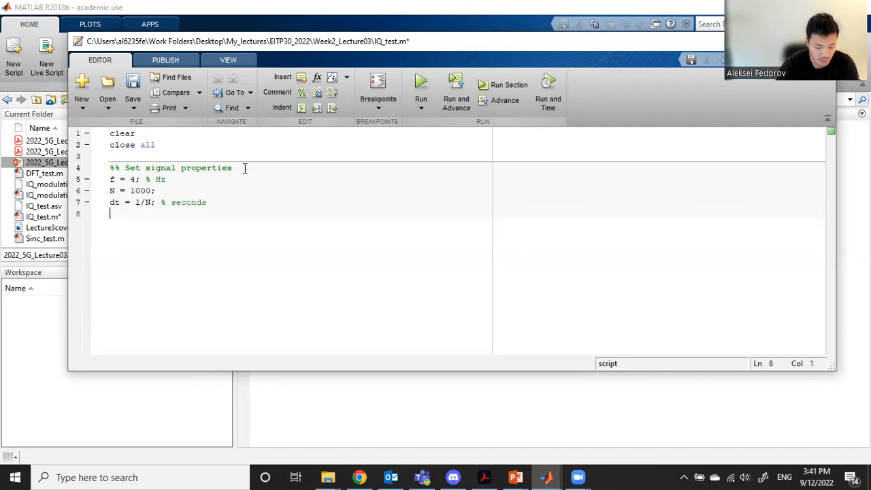
# Step: Define the time vector t = 0:dt:(N-1)*dt and leave blank lines below
pyautogui.write('t =')
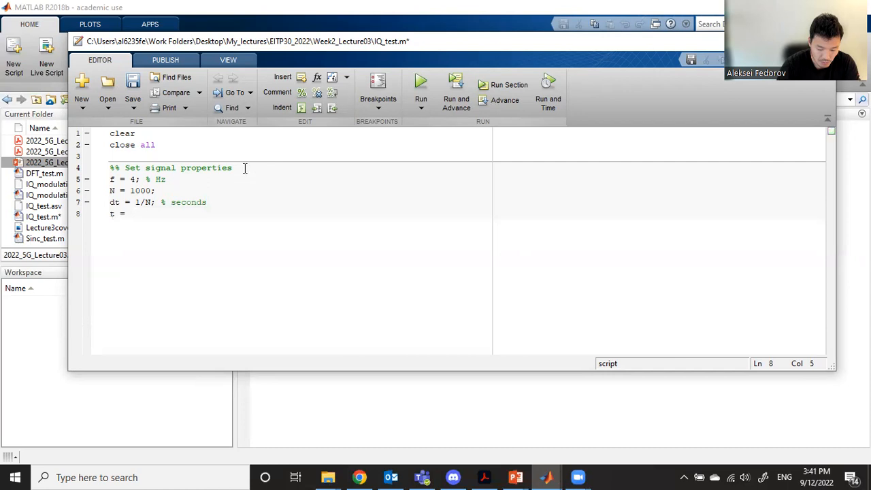
pyautogui.write('0:')
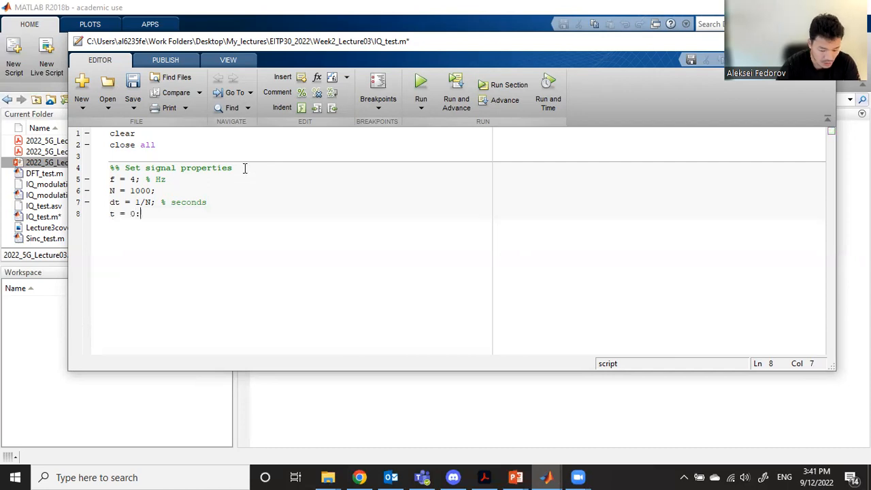
pyautogui.write('dt')
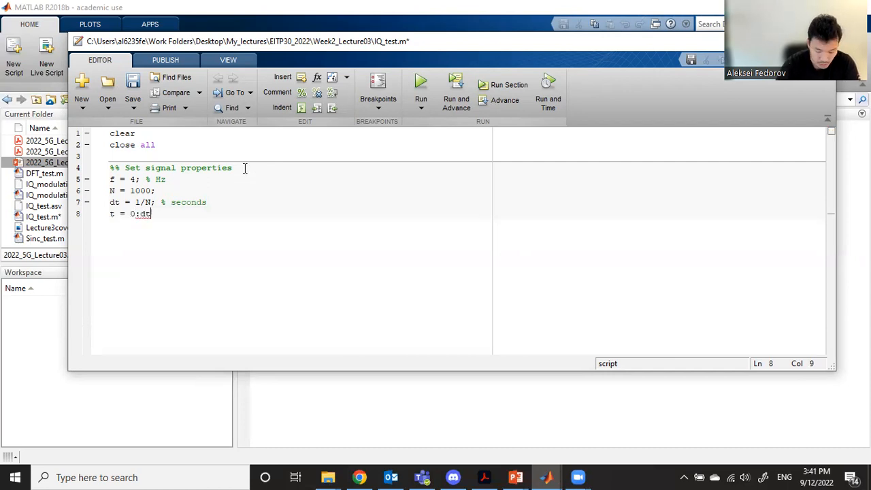
pyautogui.write('(')
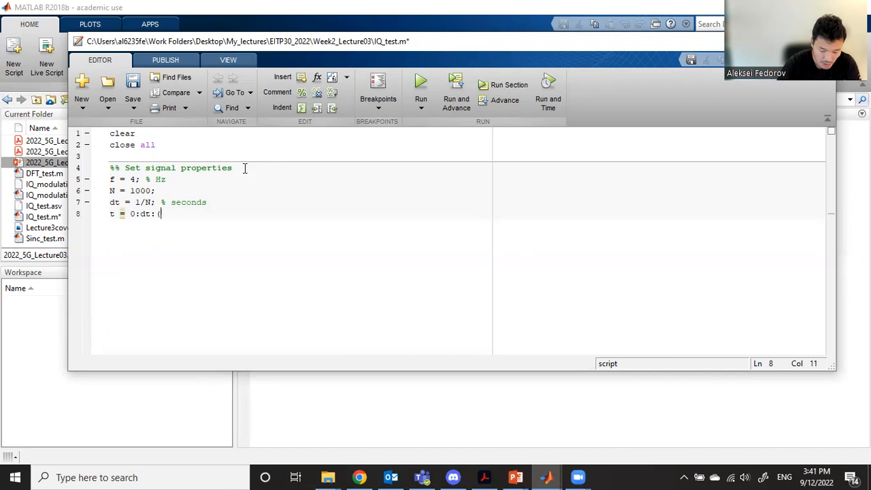
pyautogui.write('N-1)*dt;')
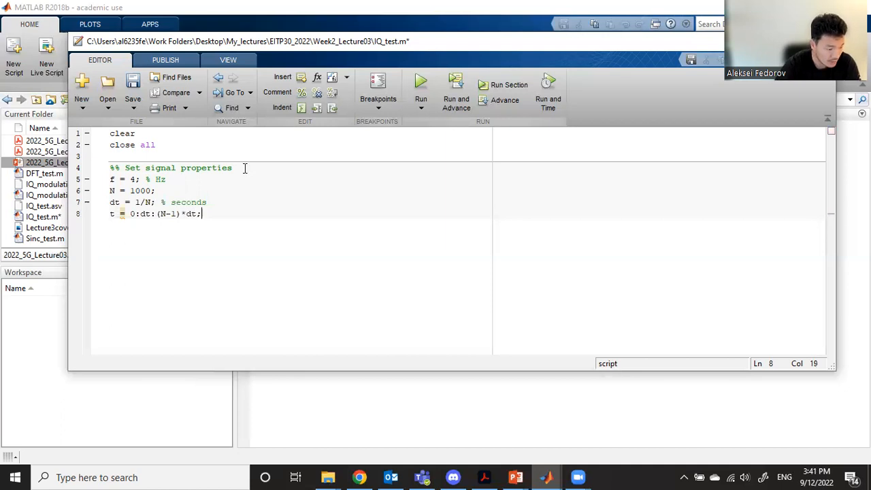
pyautogui.press('enter')
pyautogui.write('%%')
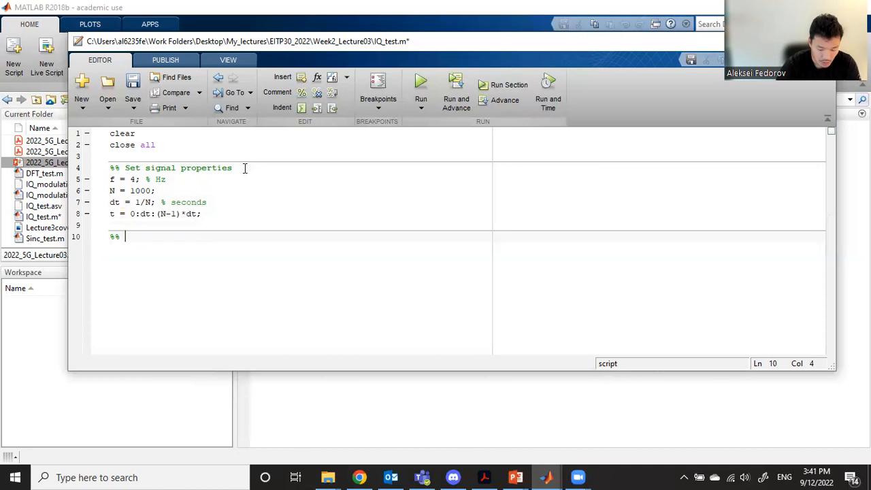
# Step: Write the '%% I/Q Modulation' section setting TxI = 7 and TxQ = 3
pyautogui.write('I/Q Modulation')
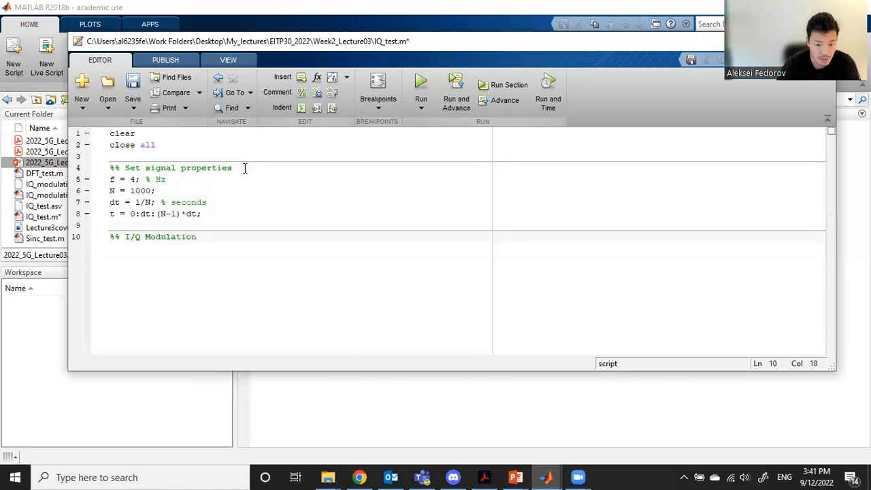
pyautogui.press('enter')
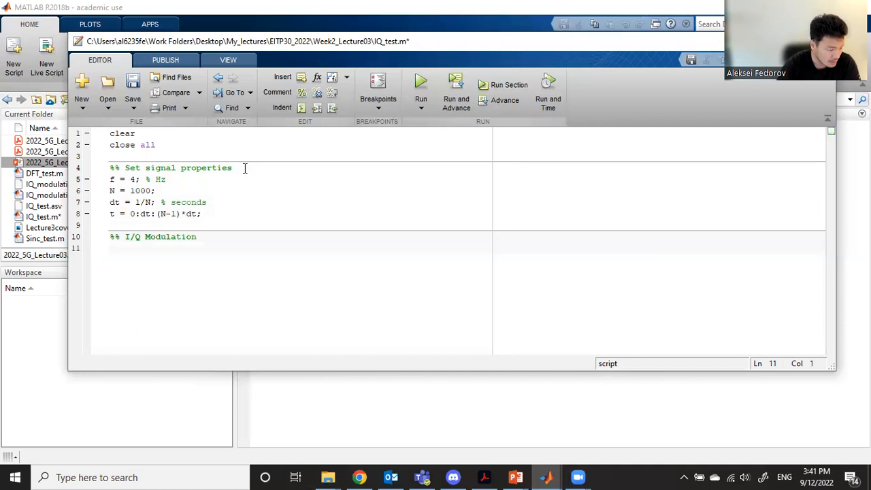
pyautogui.write('TxI =')
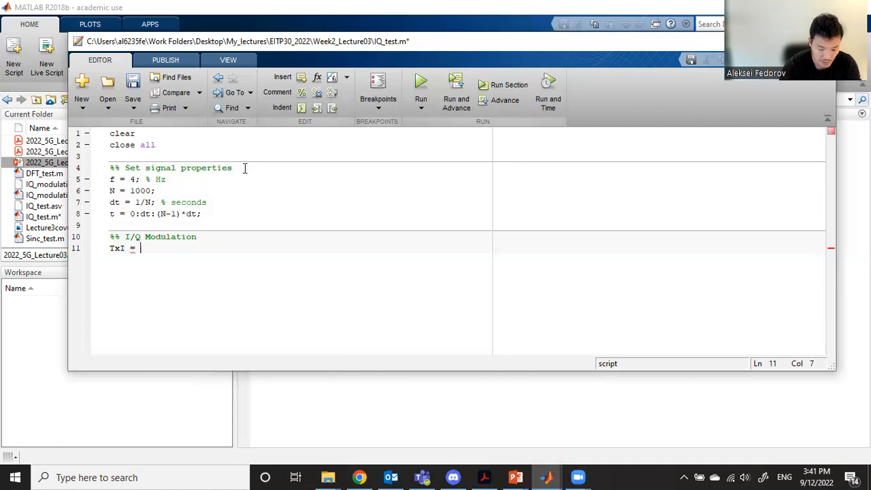
pyautogui.write('7;')
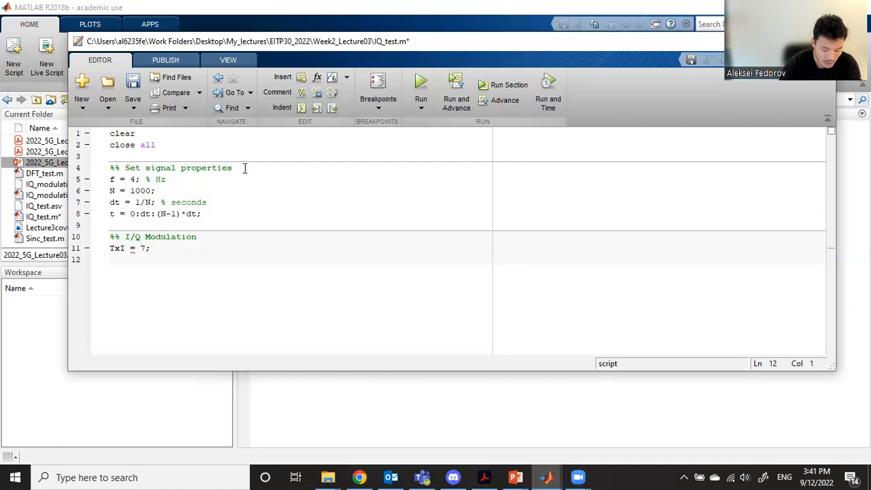
pyautogui.write('TxQ =')
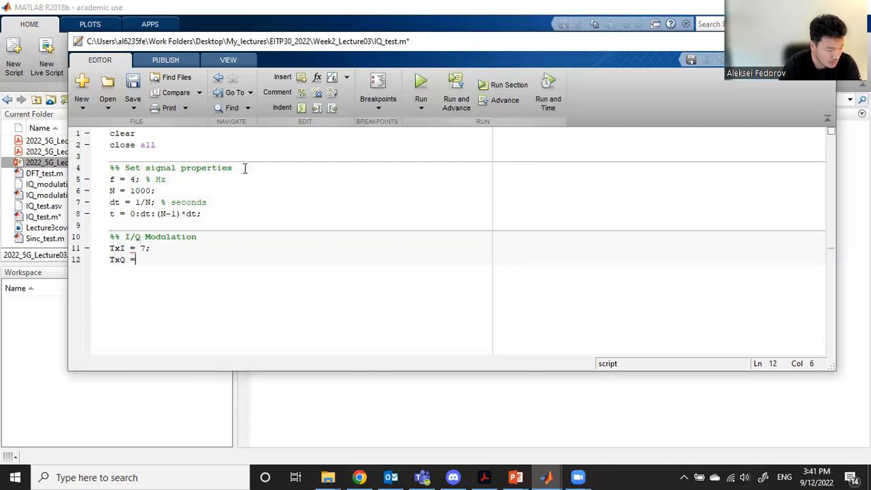
pyautogui.write('3;')
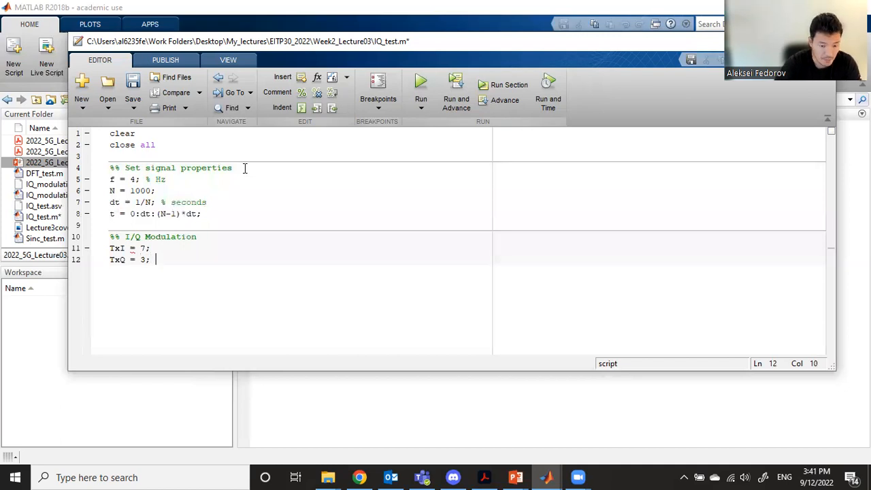
pyautogui.press('enter')
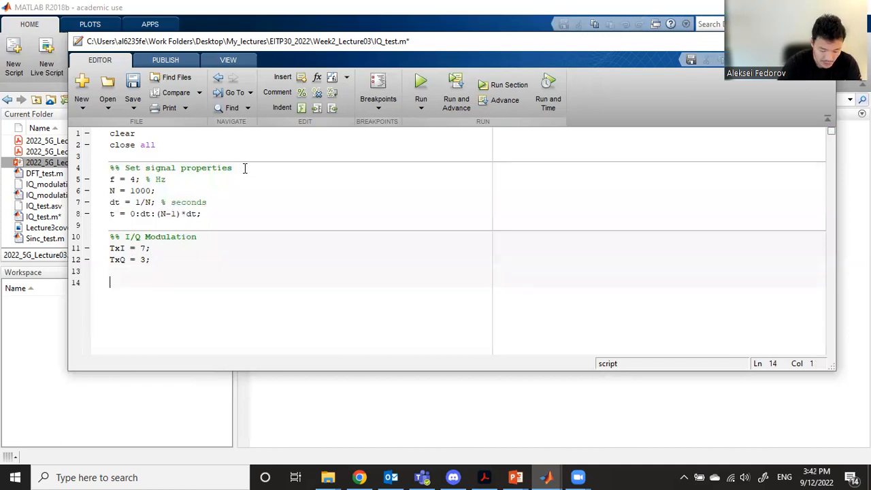
# Step: Start a disp line printing 'Tx I = ' with num2str(TxI)
pyautogui.write('disp(')
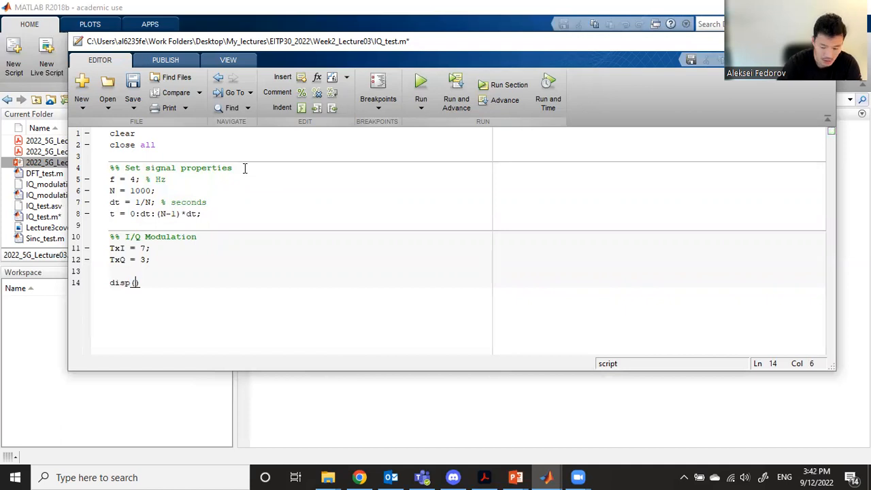
pyautogui.write("(['']")
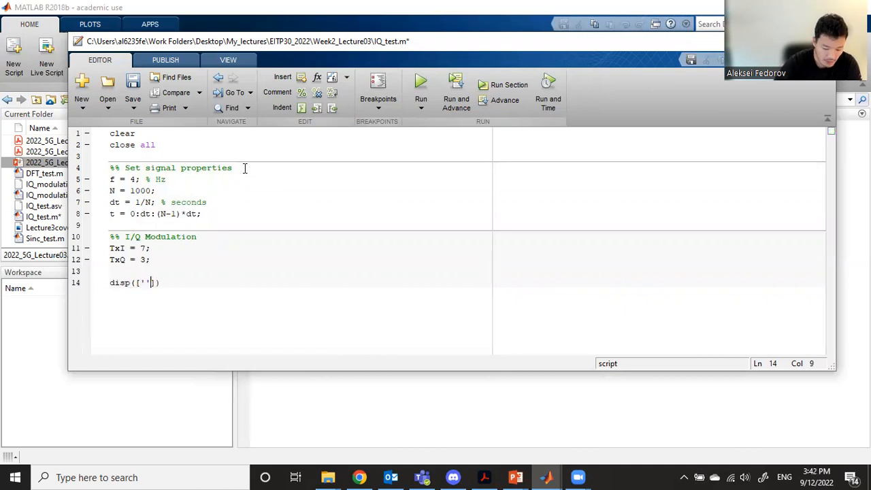
pyautogui.write('TxI')
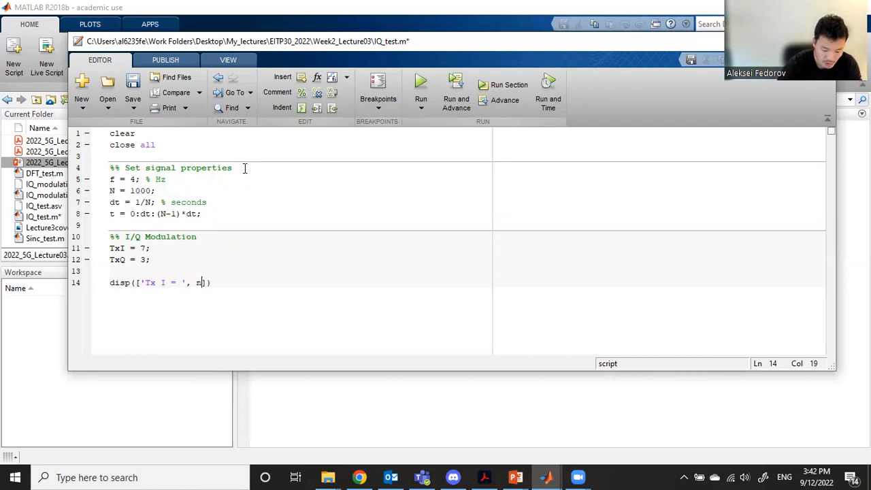
pyautogui.write('um2str')
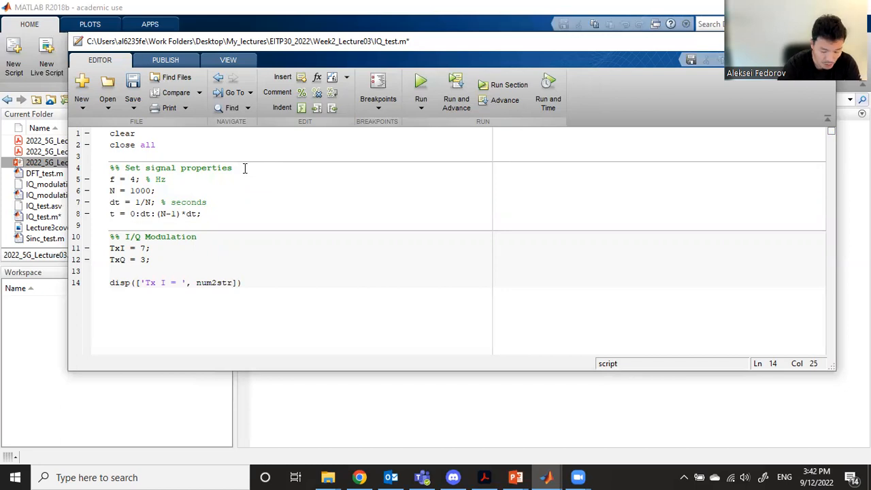
pyautogui.write('()')
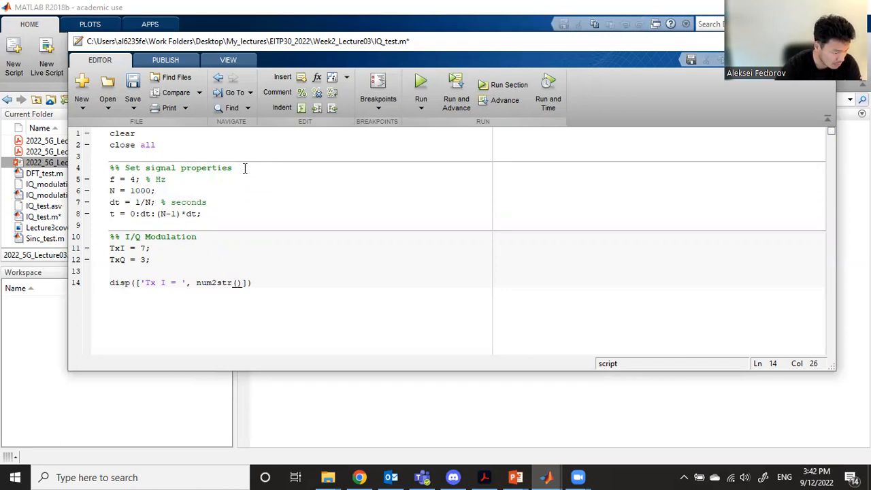
pyautogui.doubleClick(212, 282)
pyautogui.write('T')
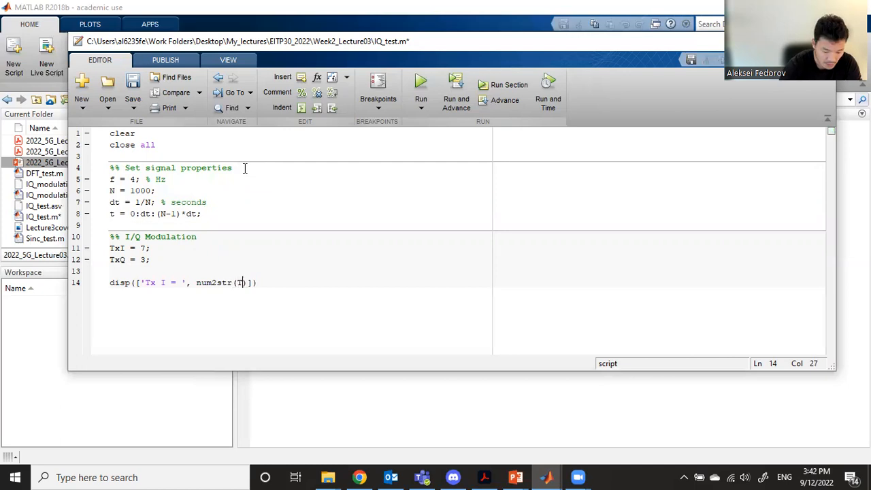
pyautogui.write("xI),'")
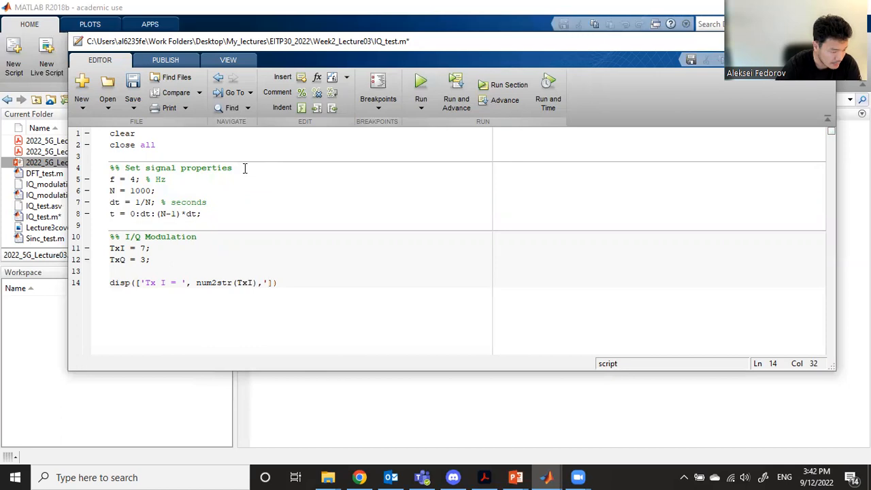
# Step: Complete the disp with ', Tx Q = ' and num2str(TxQ), then run the script
pyautogui.write(", Tx Q = '")
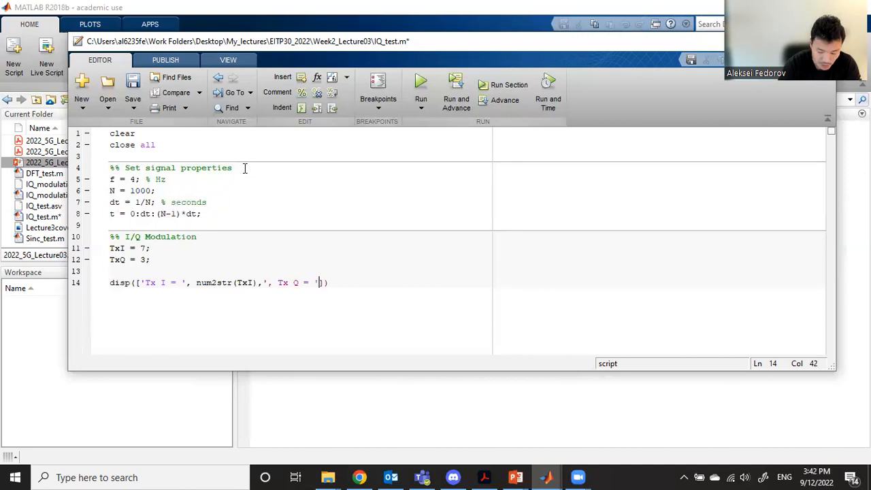
pyautogui.write(',')
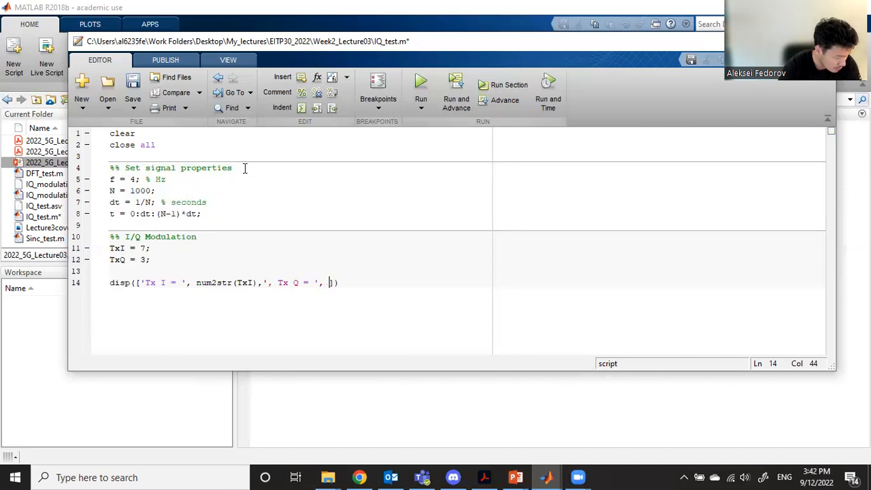
pyautogui.write('num2str(TxQ')
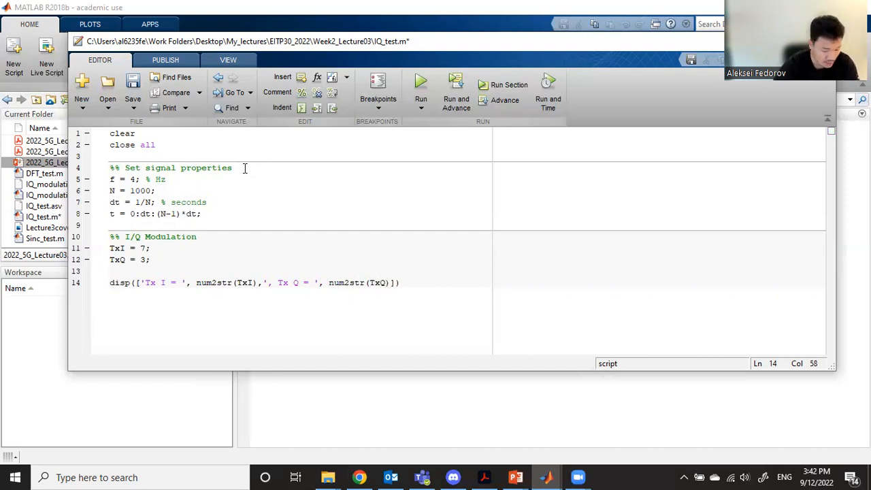
pyautogui.click(421, 82)
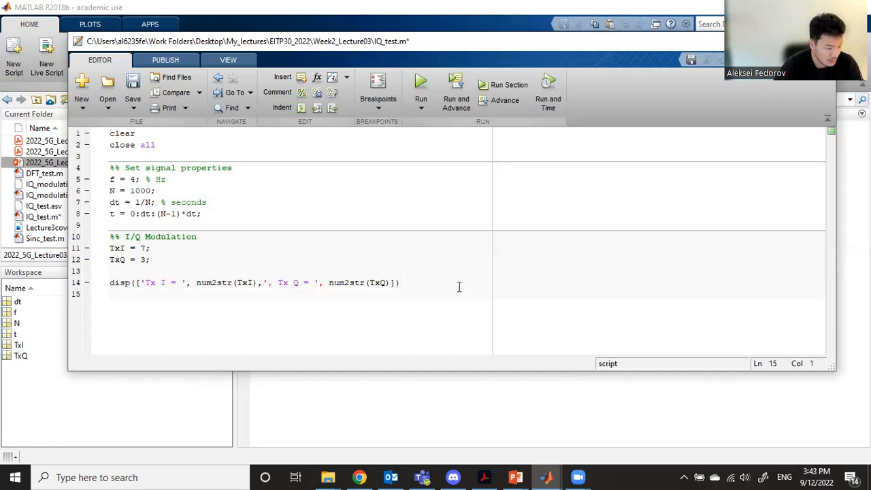
# Step: Define the in-phase signal I = cos(2*pi*f*t)
pyautogui.write('I')
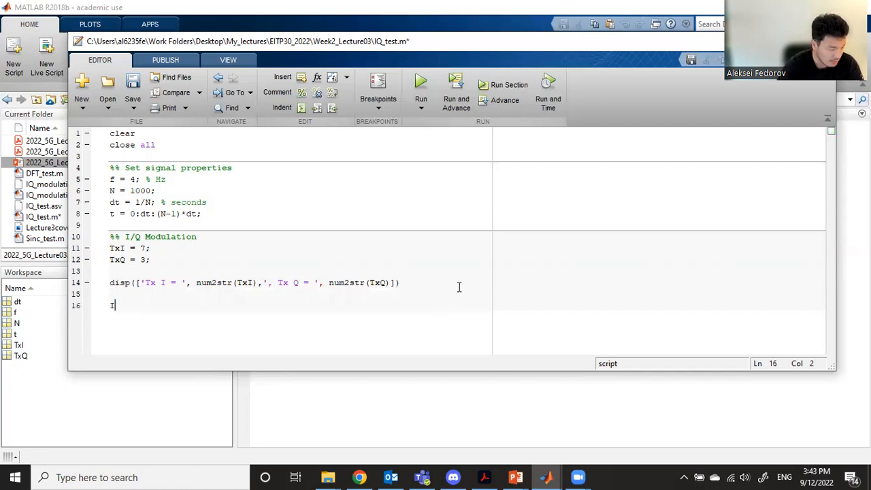
pyautogui.write('= cos')
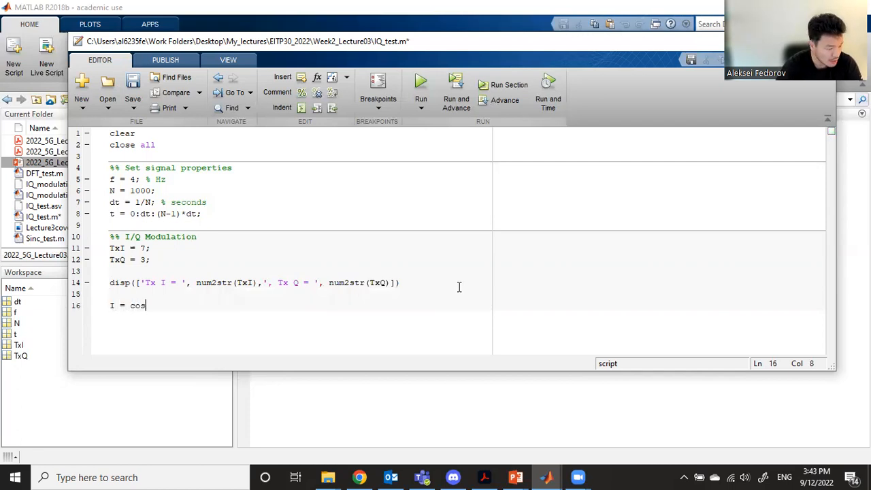
pyautogui.write('(2*pi*')
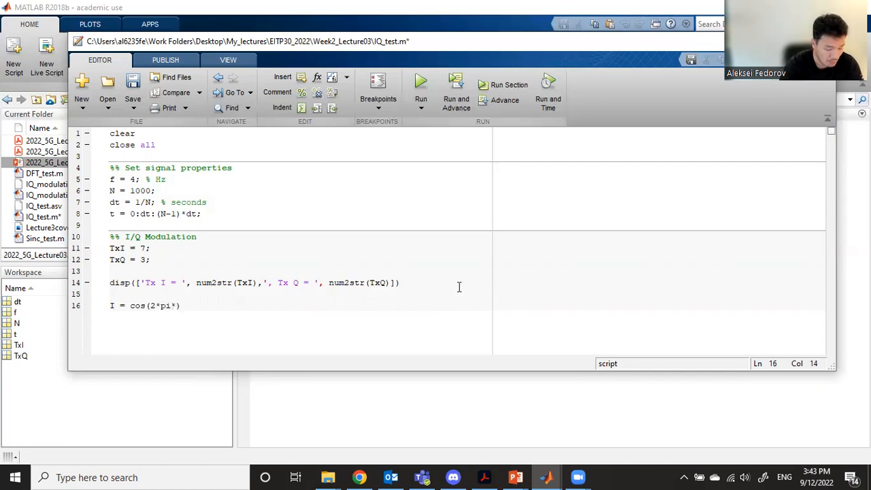
pyautogui.write('*')
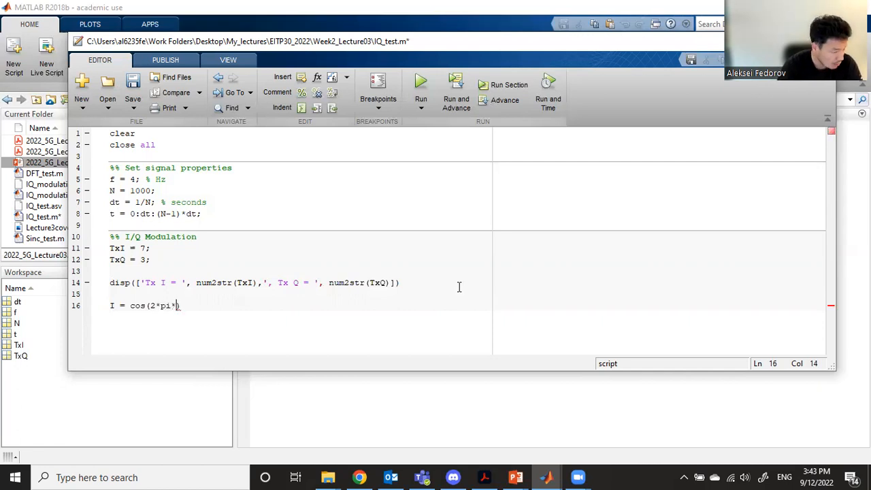
pyautogui.write('f')
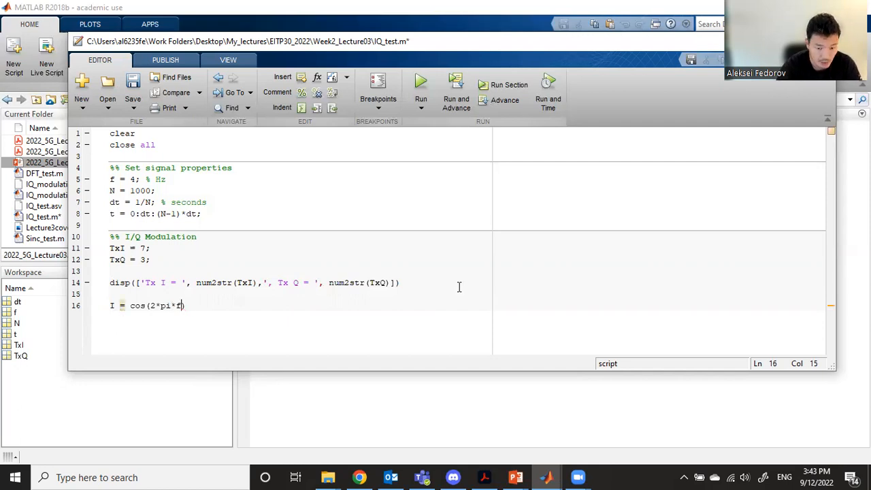
pyautogui.write('*t)')
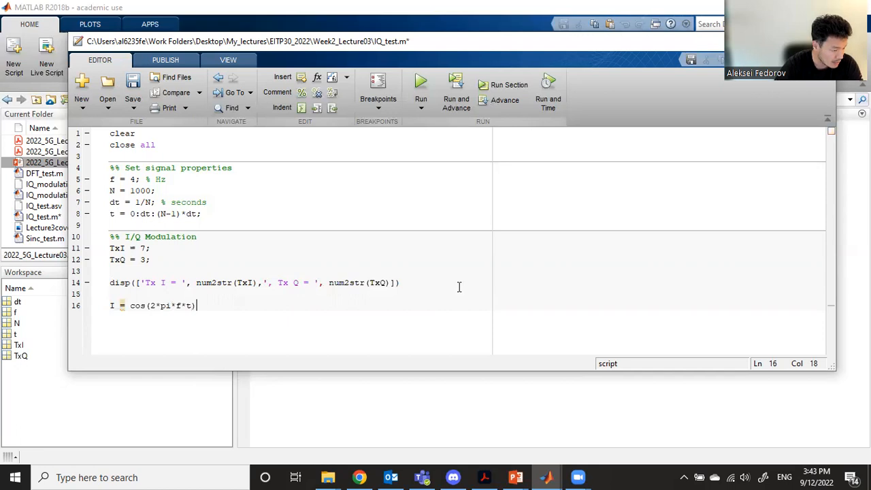
pyautogui.press('enter')
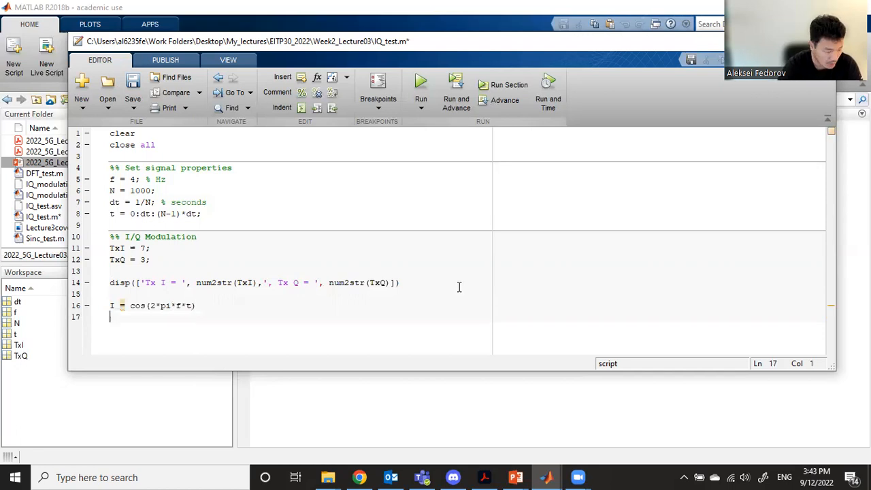
# Step: Define Q = cos(2*pi*f*t + pi/2) and start a figure
pyautogui.write('Q =')
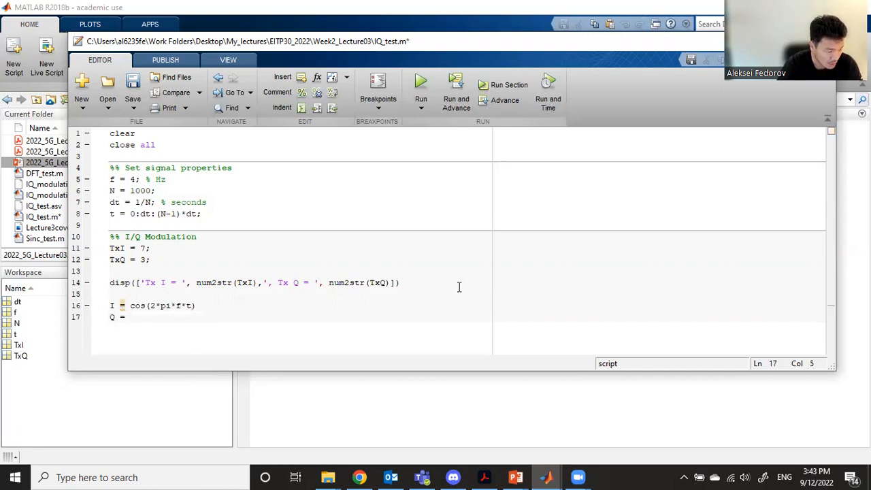
pyautogui.write('cos(2*pi*f*t +')
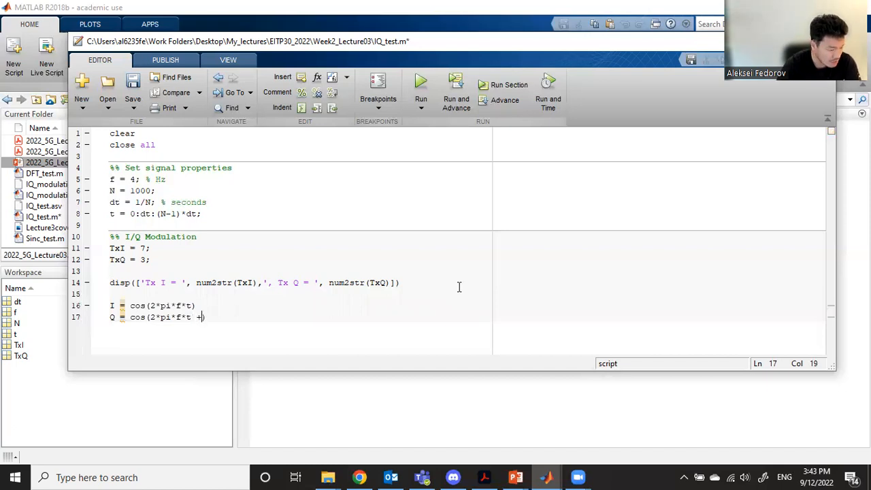
pyautogui.write('pi')
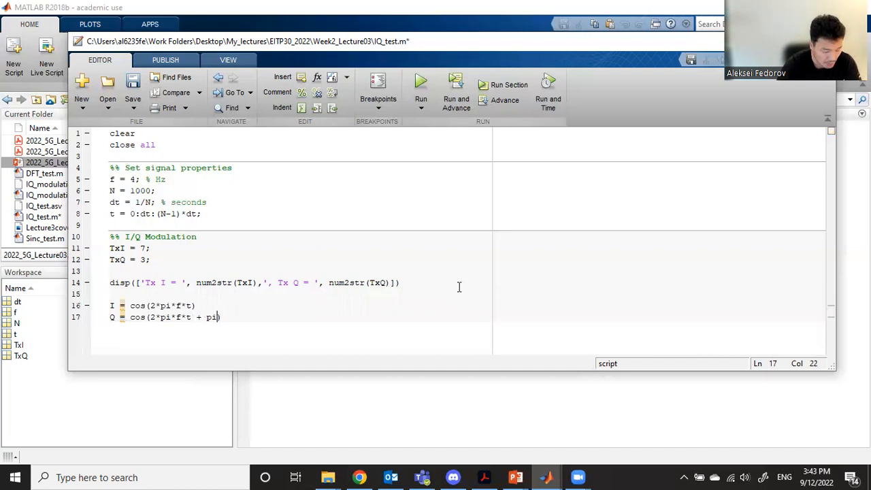
pyautogui.write('/2')
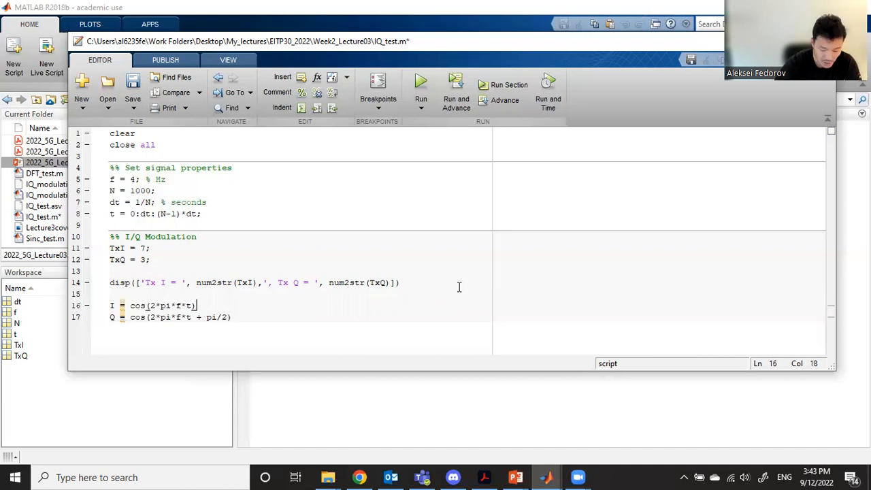
pyautogui.write(';')
pyautogui.click(171, 317)
pyautogui.write(';')
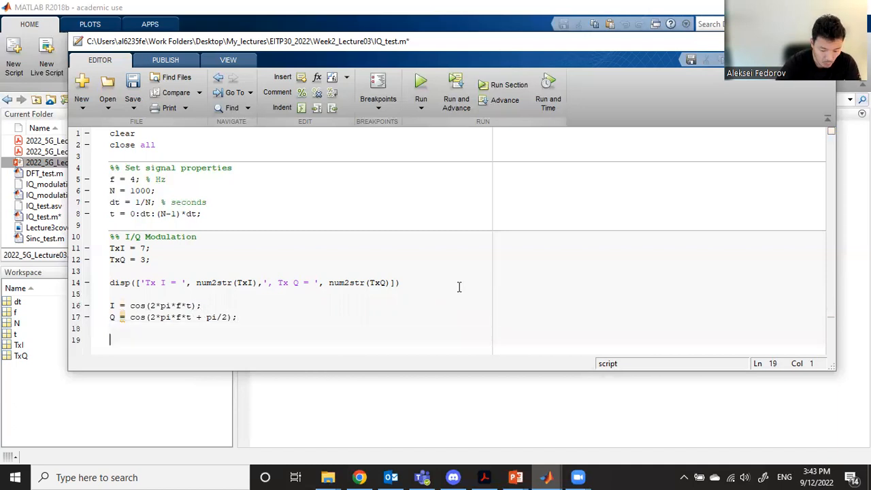
pyautogui.write('figure')
pyautogui.write('plot()')
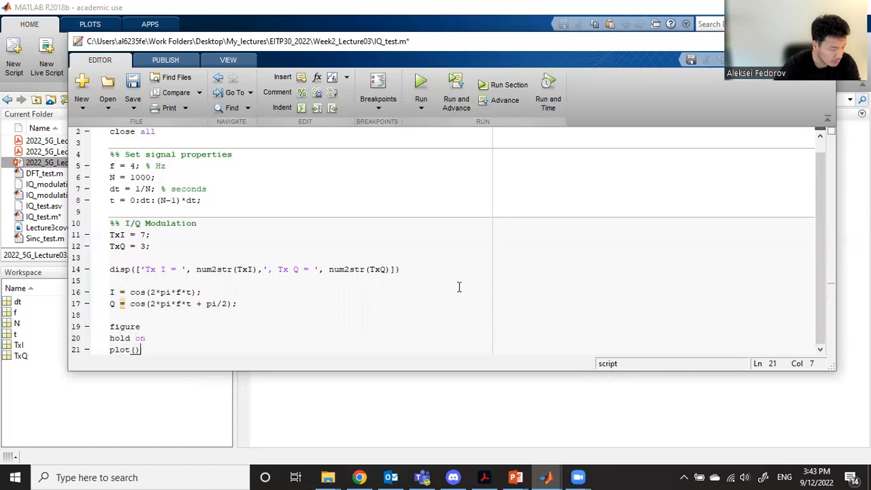
# Step: Plot I and Q on the figure and view the overlaid cosine waves
pyautogui.press('Backspace')
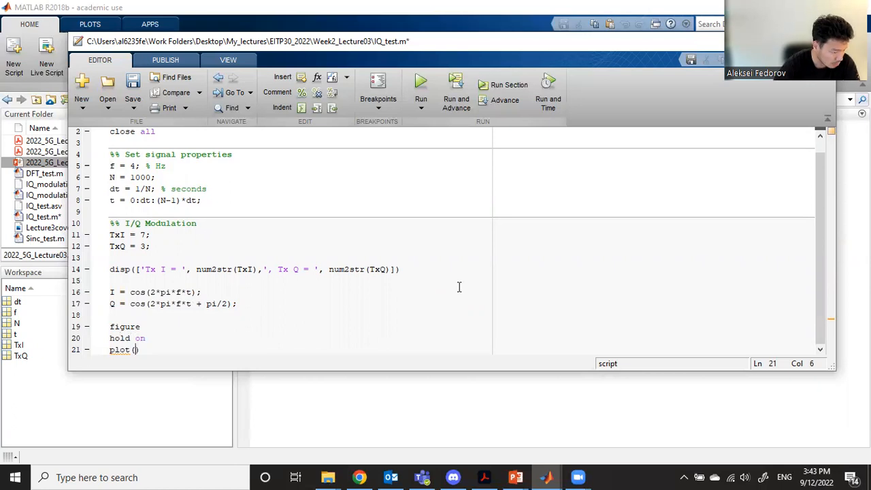
pyautogui.write('I')
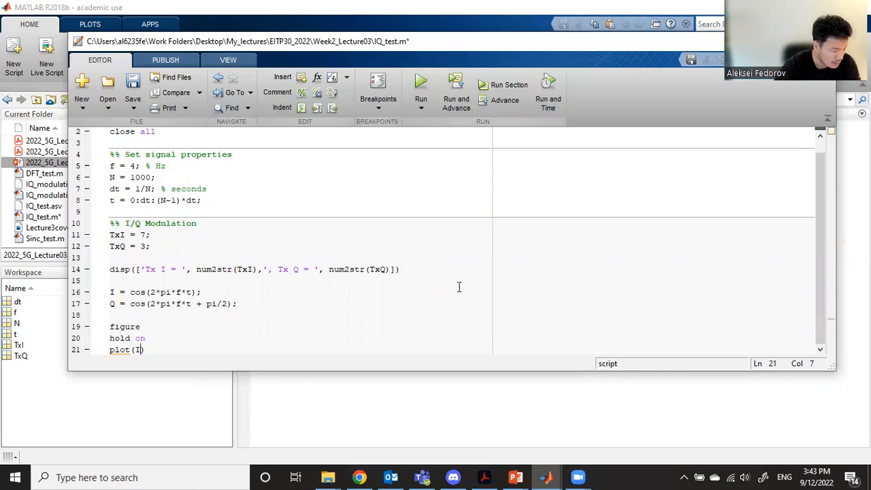
pyautogui.write('plot')
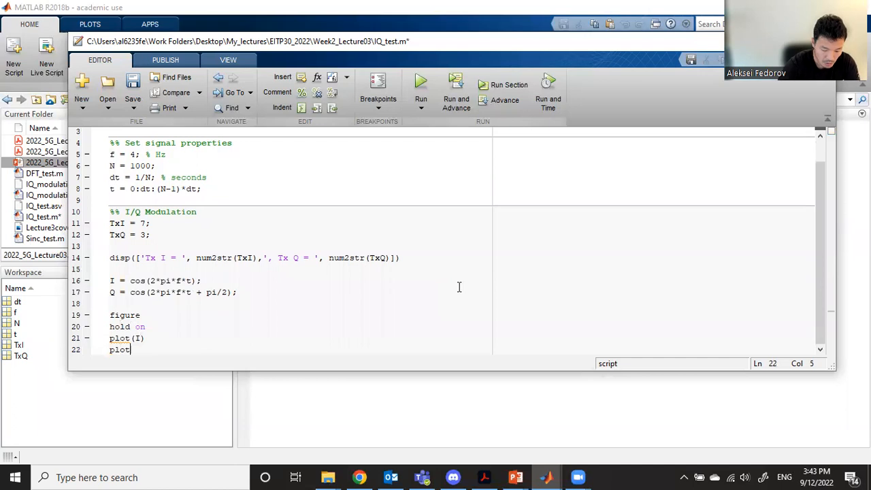
pyautogui.write('(Q)')
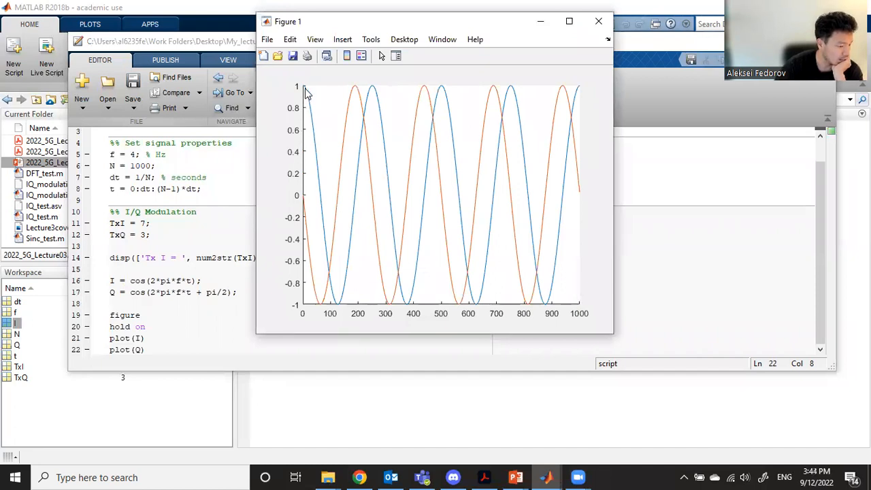
pyautogui.moveTo(340, 292)
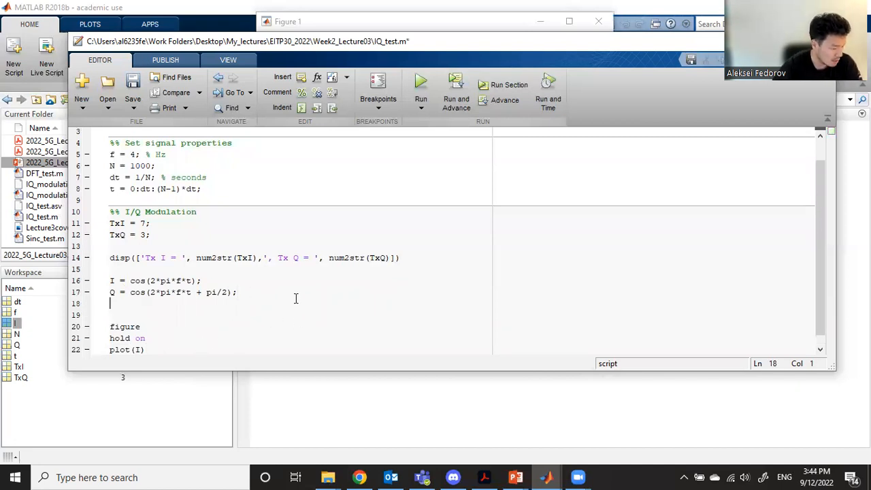
# Step: Define the modulated signal IQ = TxI*I + TxQ*Q
pyautogui.write('IQ')
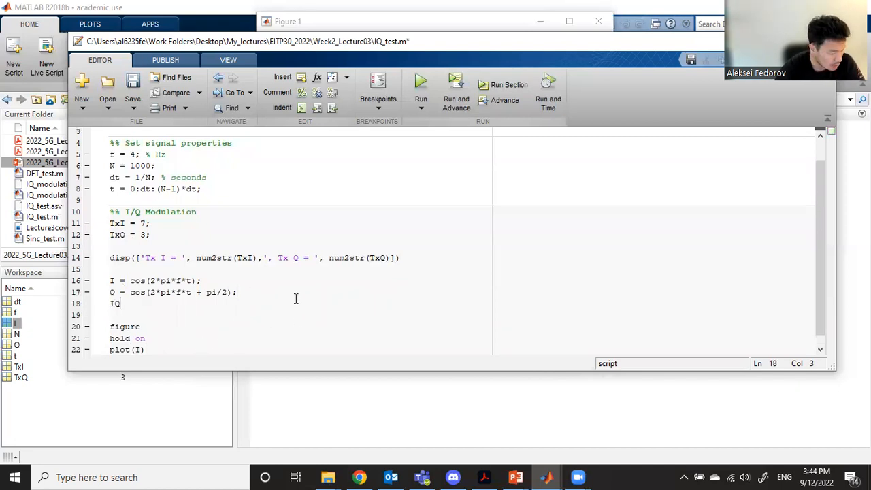
pyautogui.write('=')
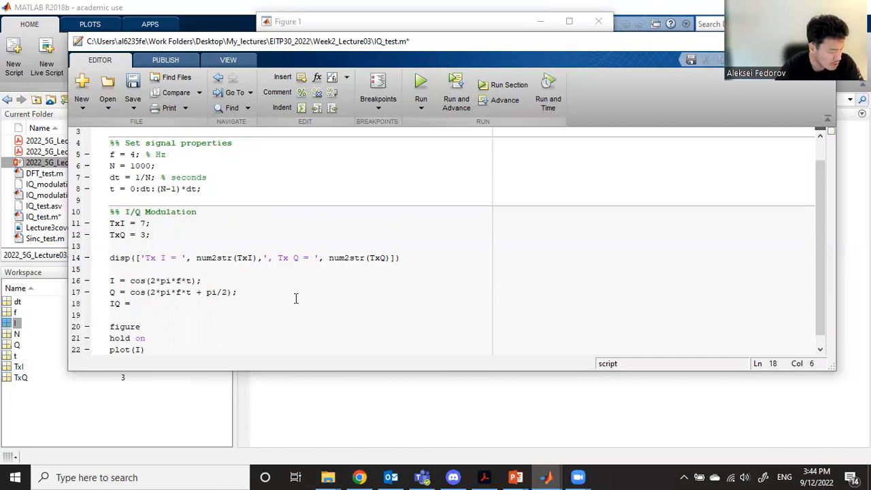
pyautogui.write('TxI*I +')
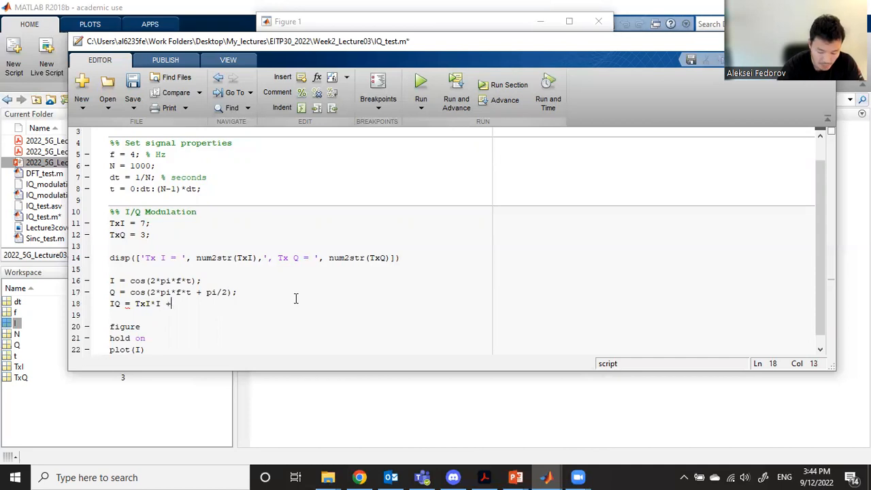
pyautogui.write('Tx')
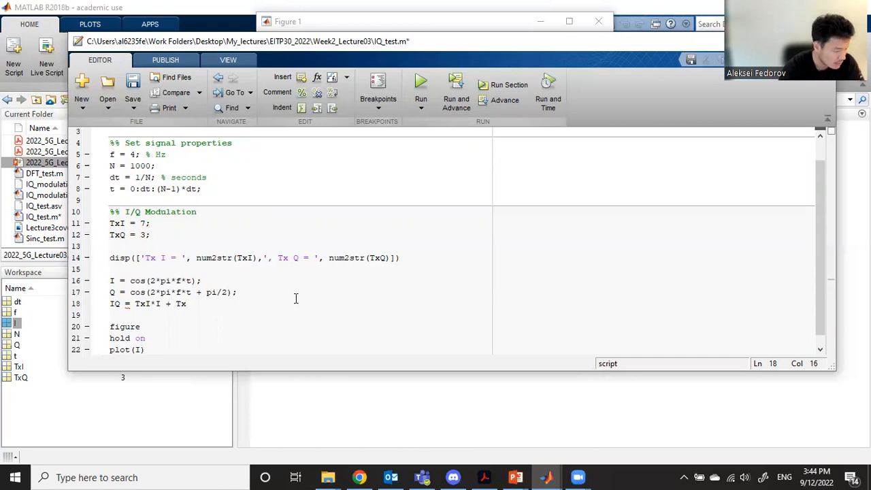
pyautogui.write('Q*')
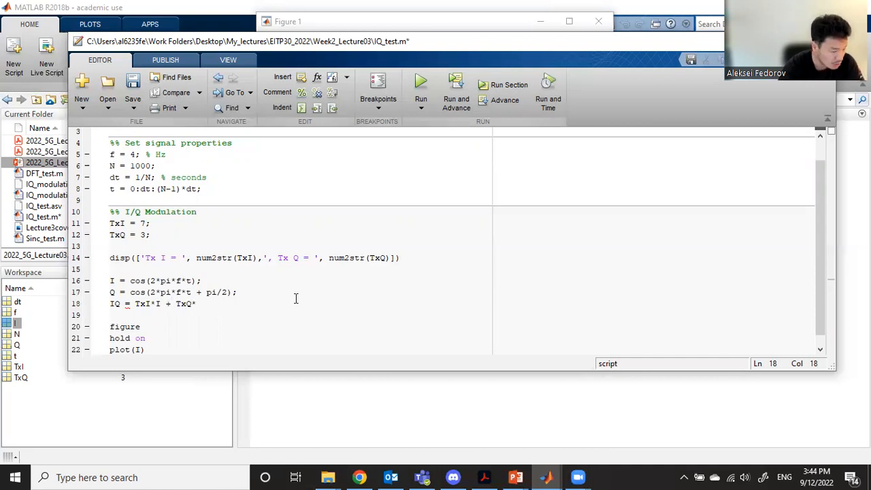
pyautogui.write('Q;')
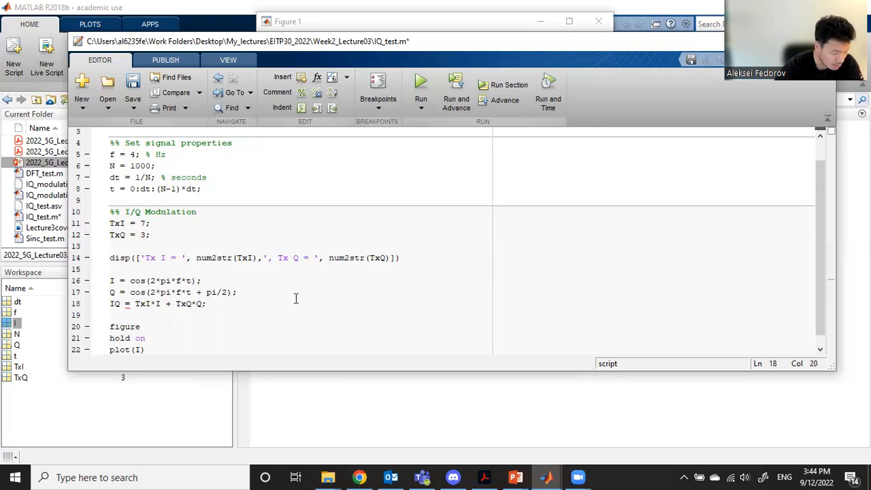
# Step: Comment it as TxI*cos() + TxQ*cos(+pi/2)
pyautogui.write('%')
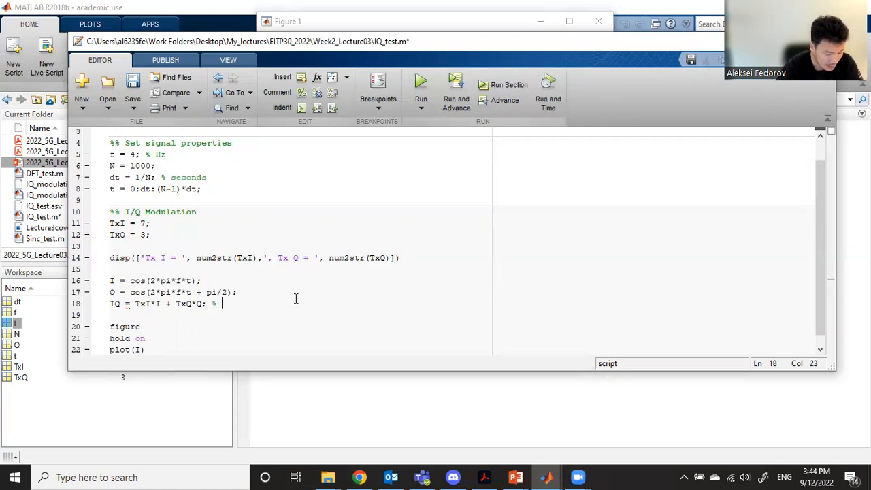
pyautogui.write('T')
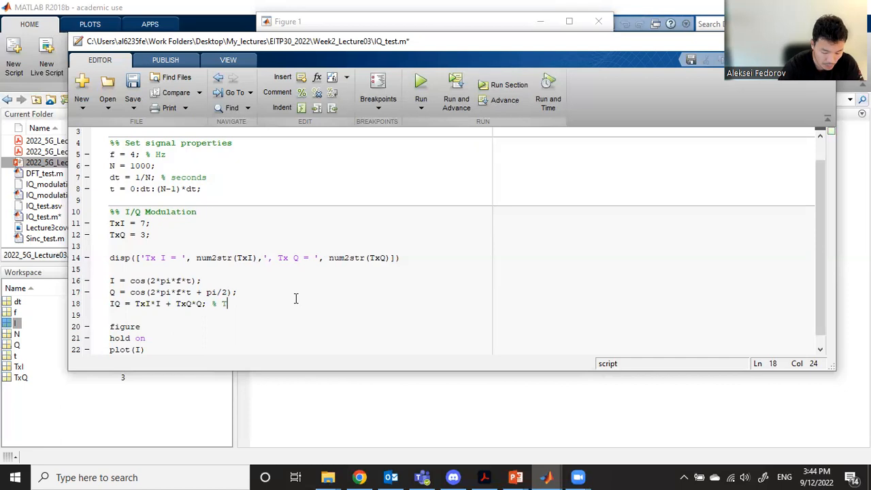
pyautogui.write('xI*')
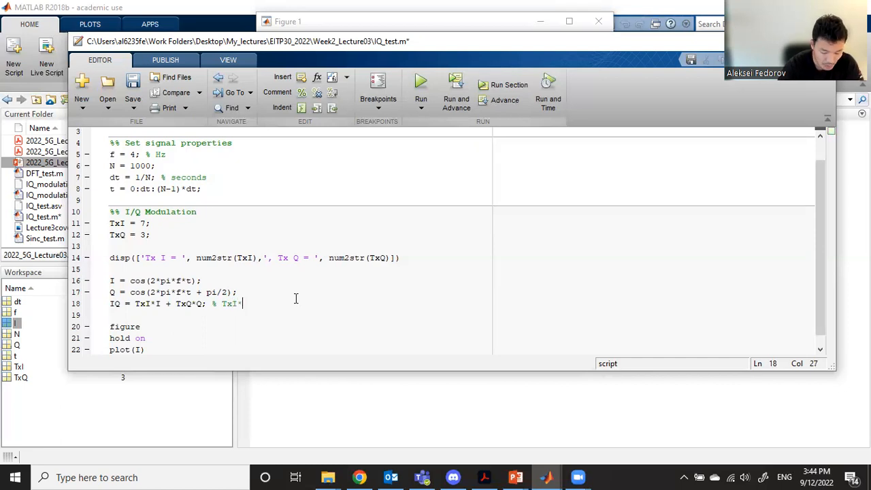
pyautogui.write('cos')
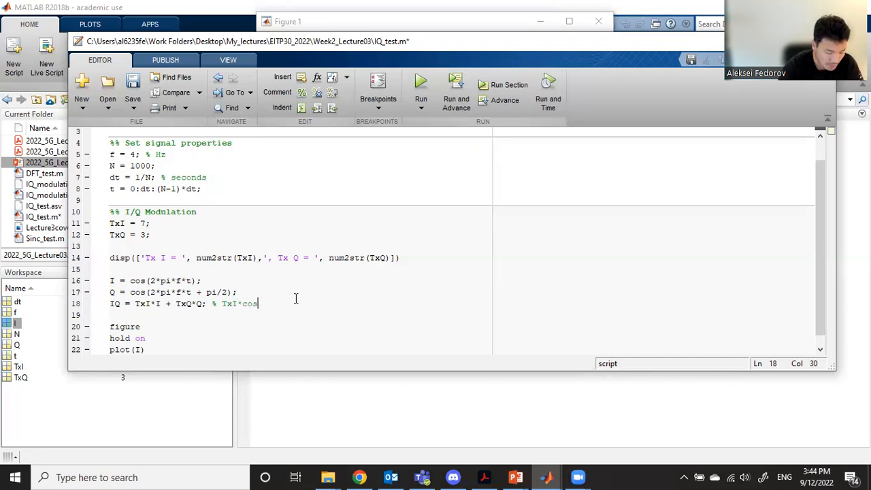
pyautogui.write('() +')
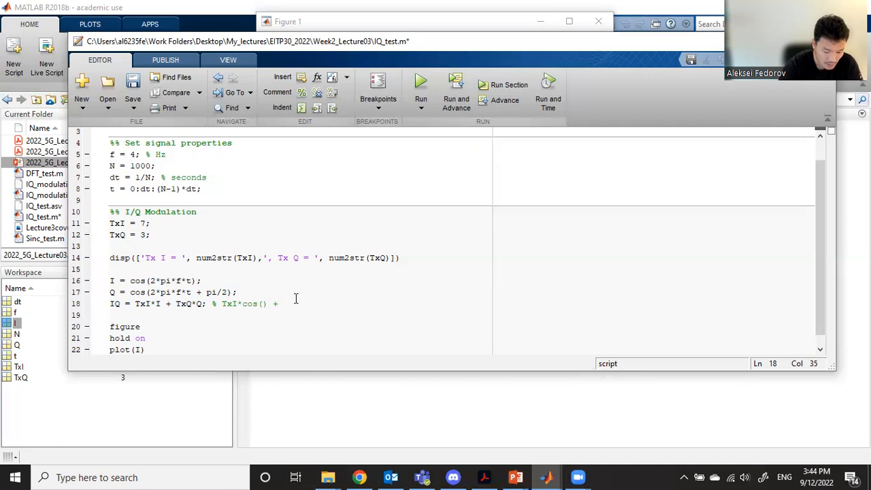
pyautogui.write('TxQ')
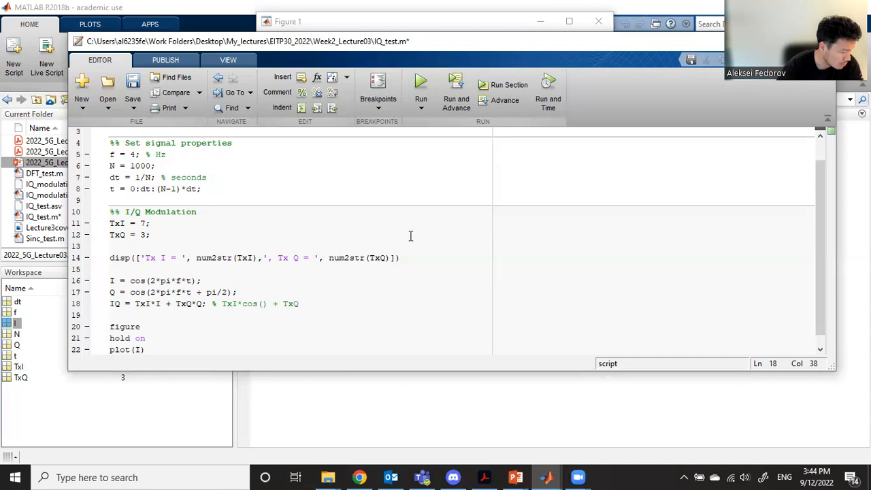
pyautogui.write('*')
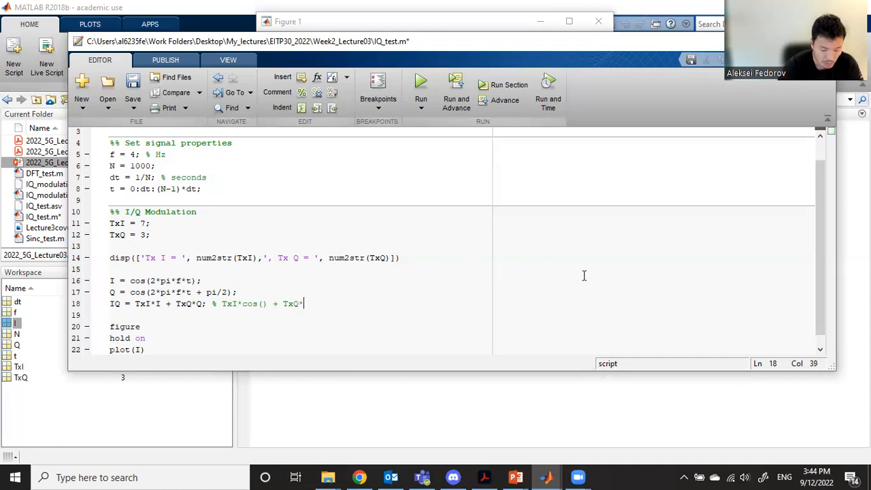
pyautogui.write('co')
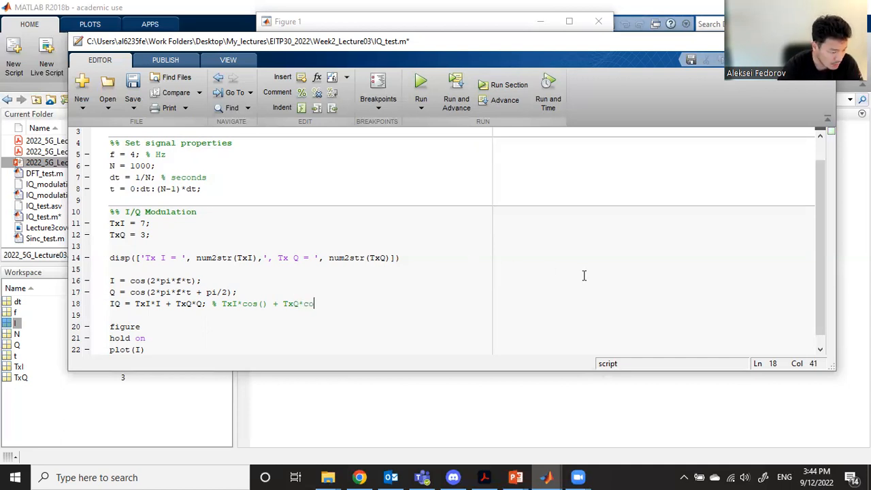
pyautogui.write('(+')
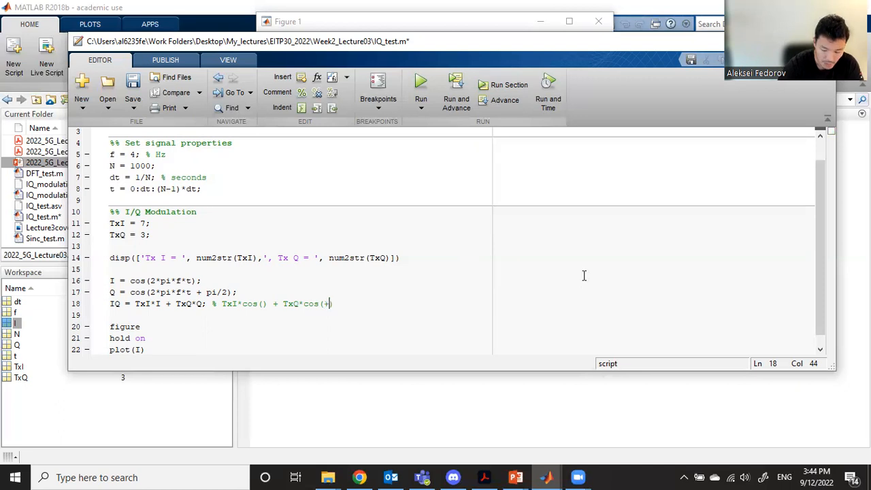
pyautogui.write('pi/2)')
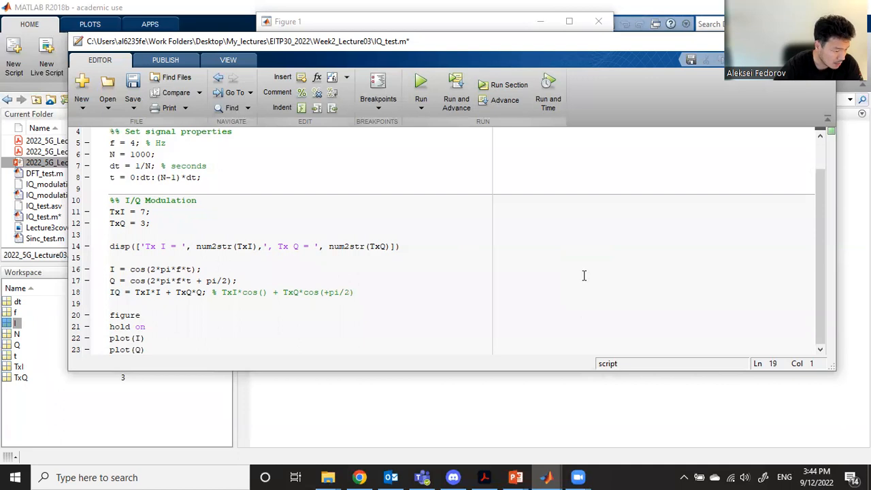
# Step: Add a plot of IQ after the I and Q plots and rerun
pyautogui.write('pl')
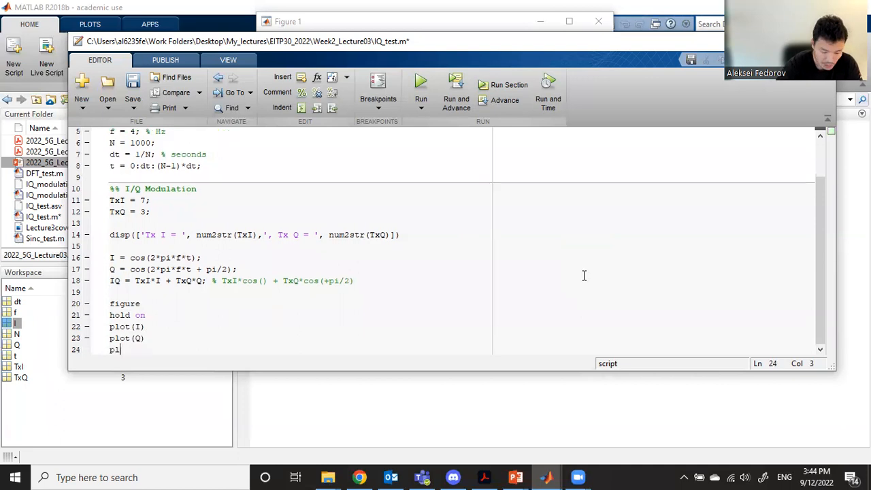
pyautogui.write('ot(I)')
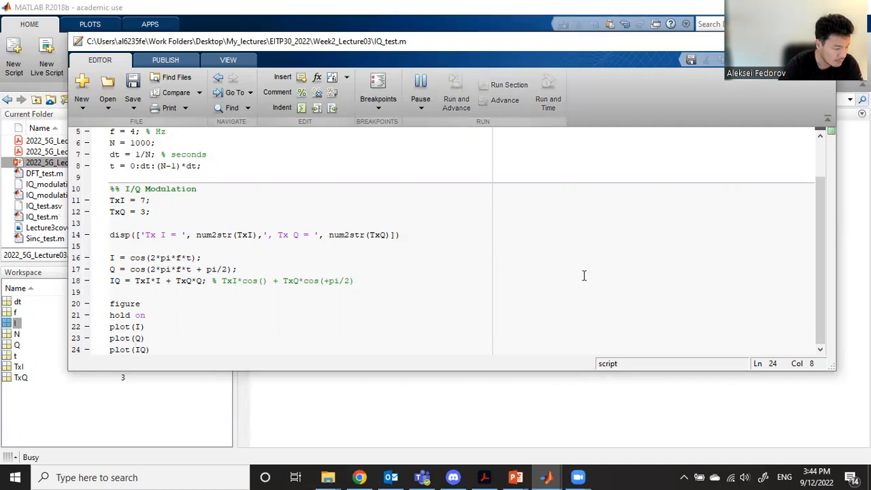
pyautogui.click(509, 84)
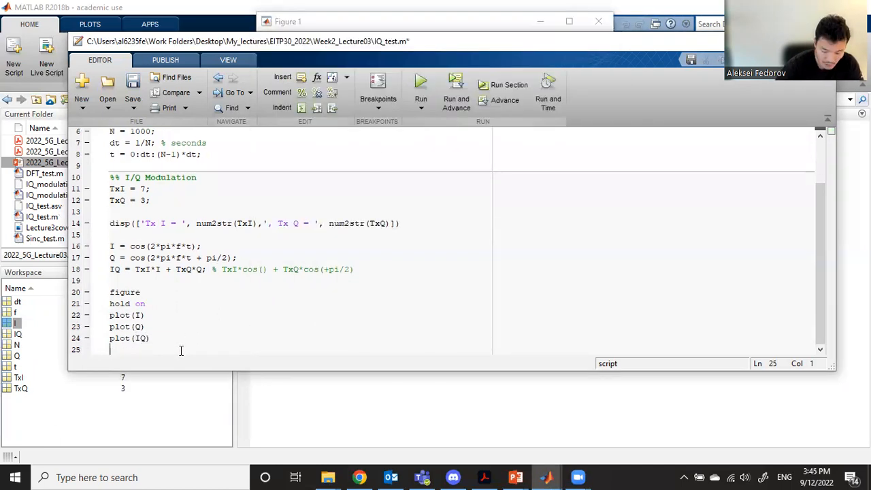
# Step: Add legend('In-phase','Quadrature',... and begin the 'I/Q modulated' label
pyautogui.write("legend('")
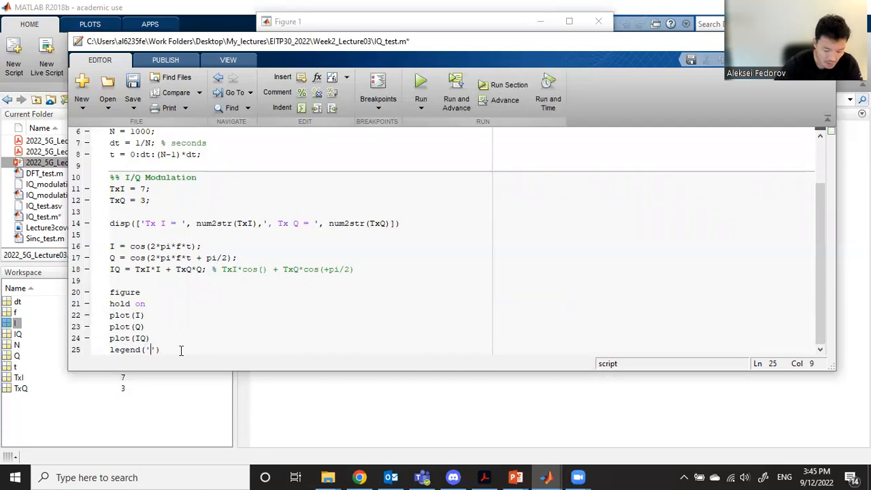
pyautogui.write('In-phase')
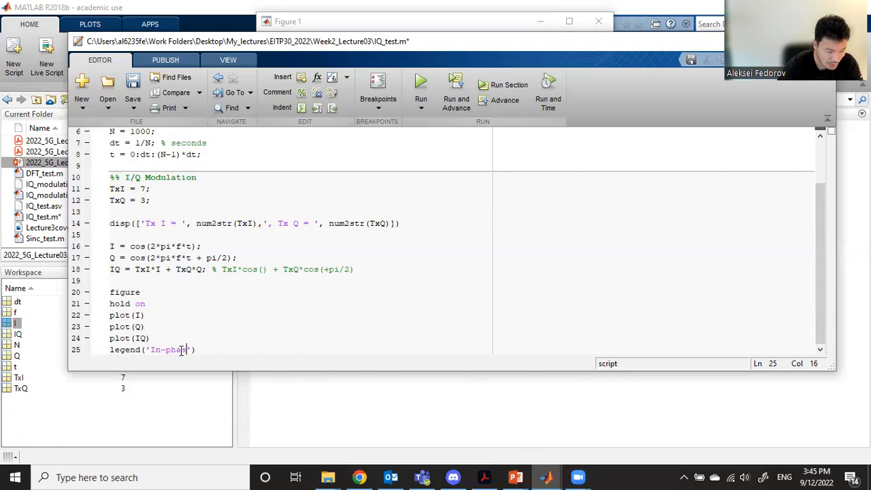
pyautogui.write(",'")
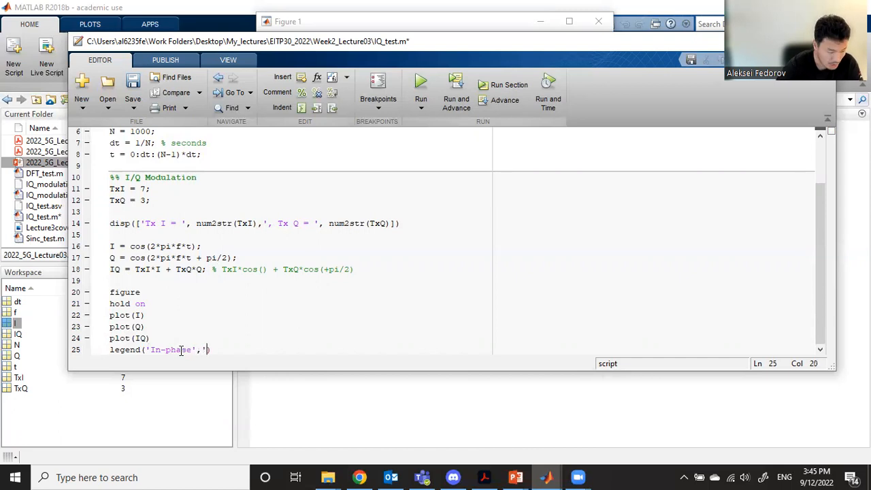
pyautogui.write('Quad')
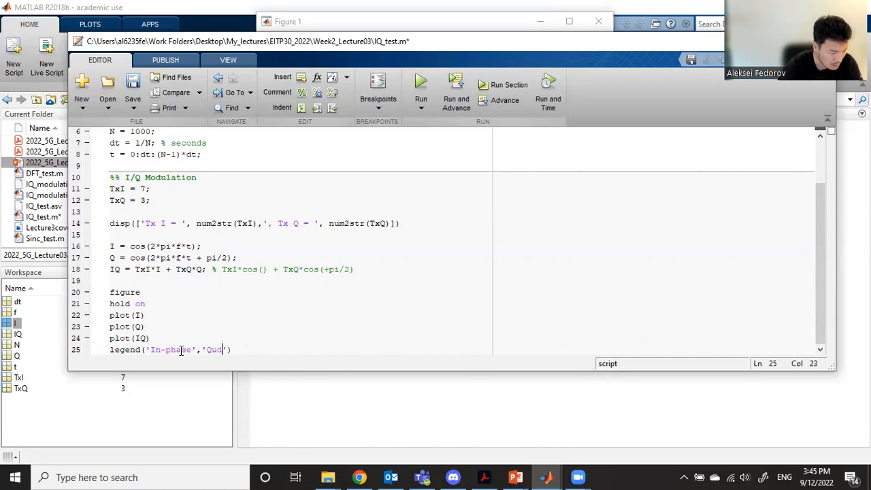
pyautogui.write('ra')
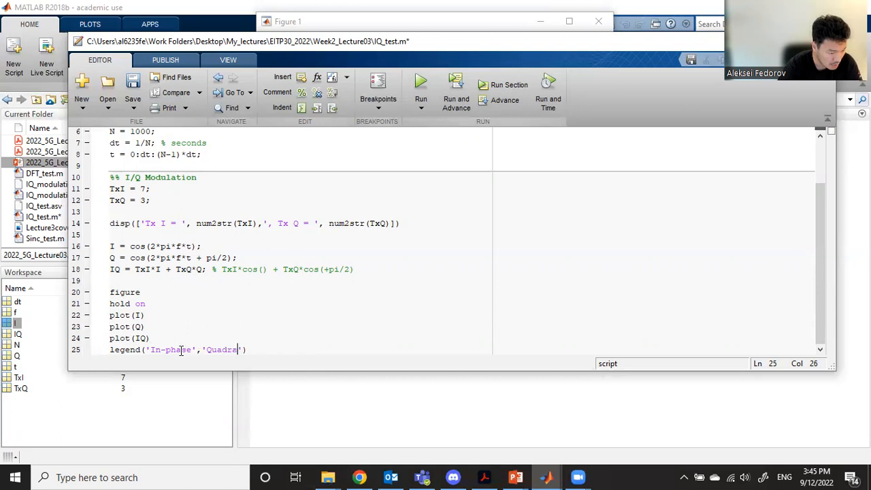
pyautogui.write('ture')
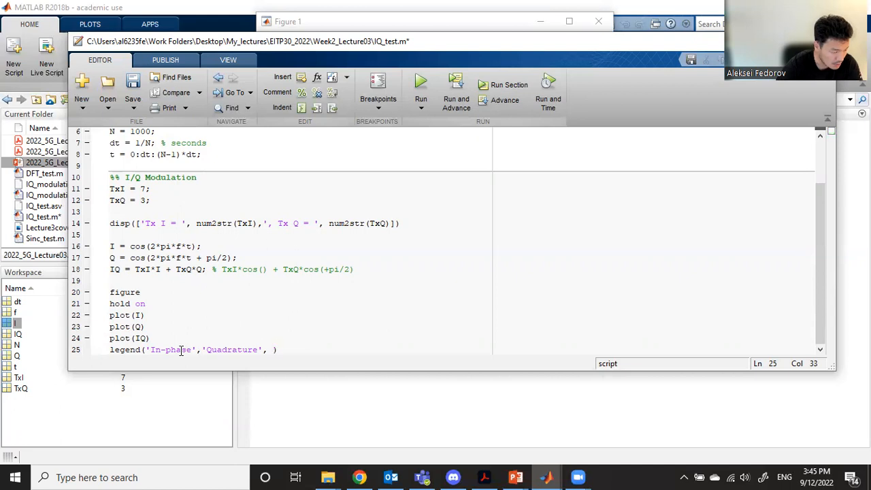
pyautogui.write('I/Q modulated')
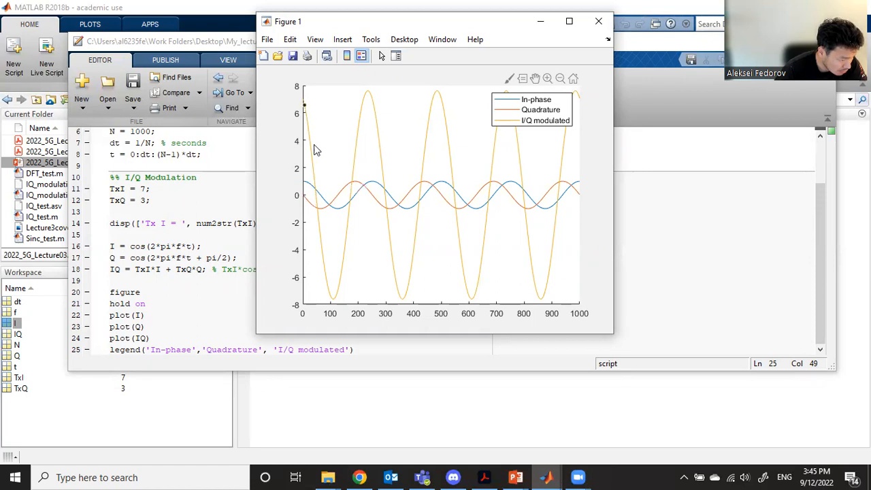
pyautogui.moveTo(340, 284)
pyautogui.write('%%')
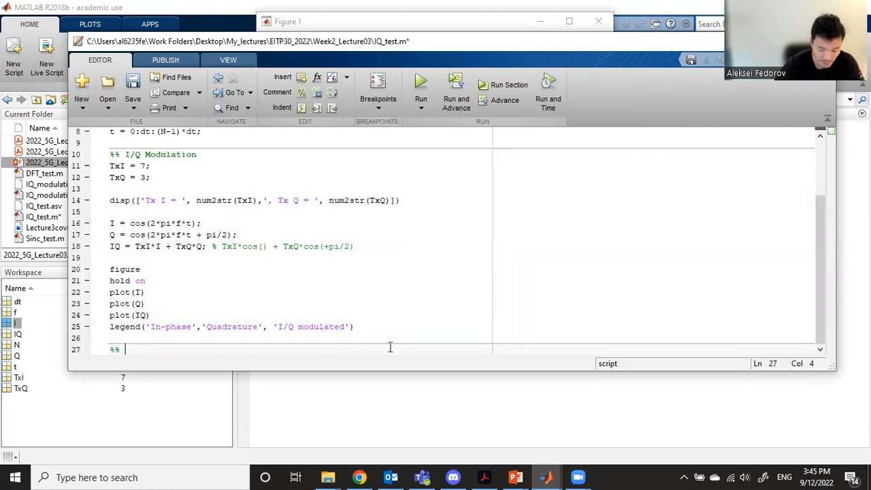
# Step: Add the '%% I/Q Demodulation' section header
pyautogui.write('I/')
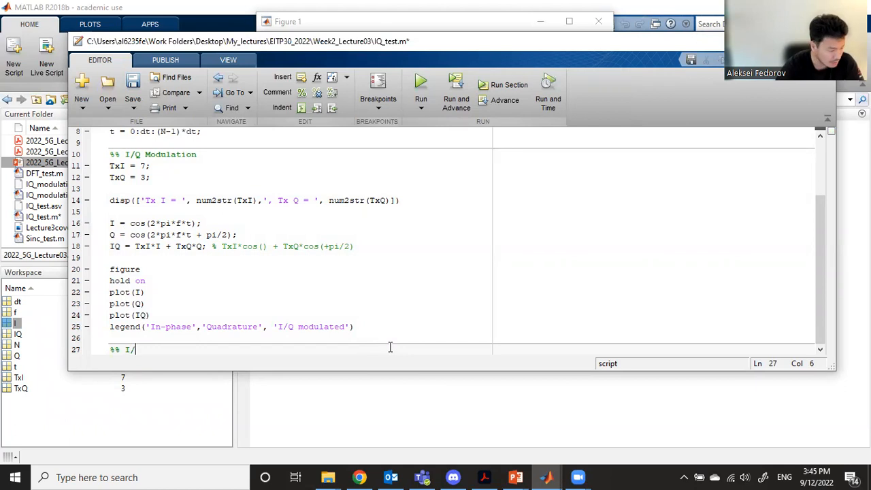
pyautogui.write('Q')
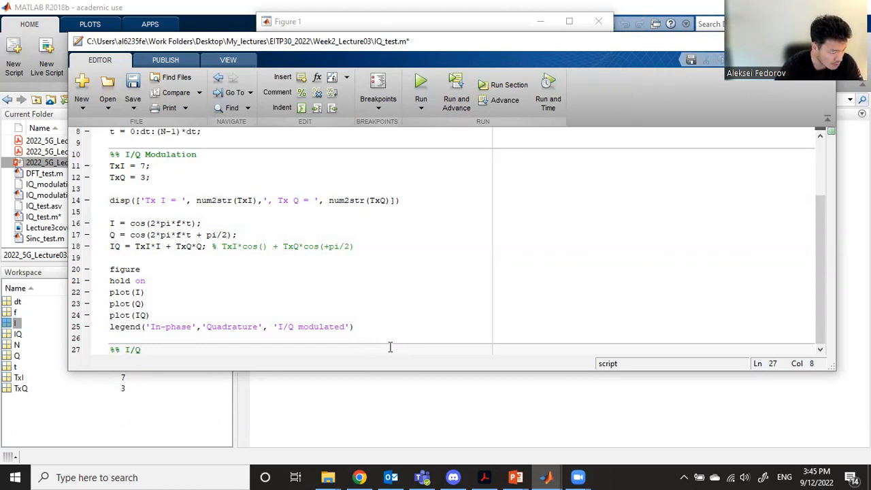
pyautogui.write('Dem')
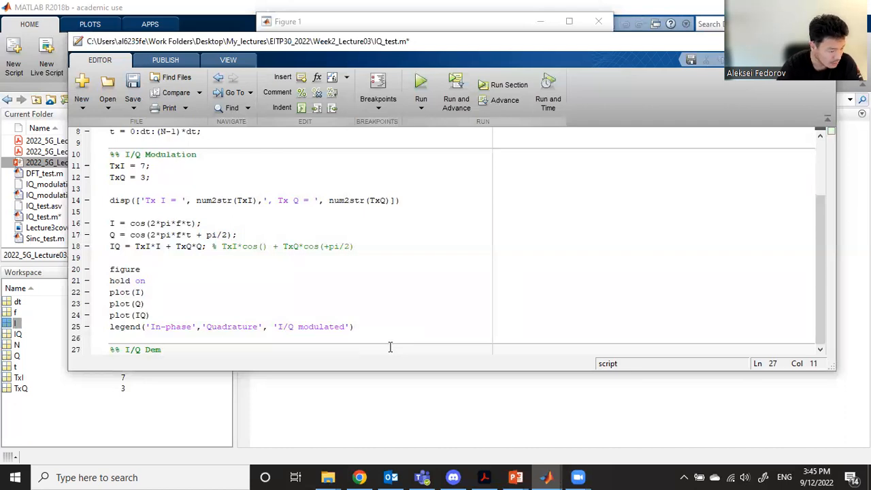
pyautogui.write('odulation')
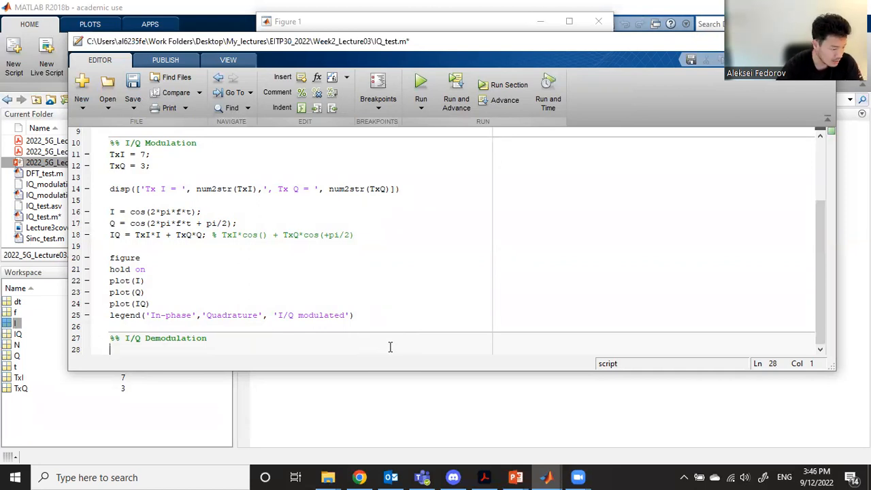
# Step: Write the comment 's = a*e1 + b*e2; e1 and e2 are orthogonal'
pyautogui.write('%')
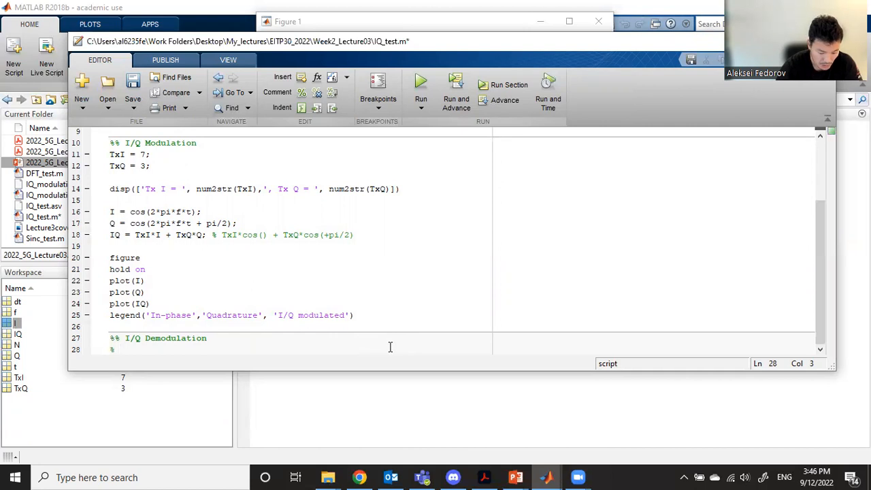
pyautogui.write('s =')
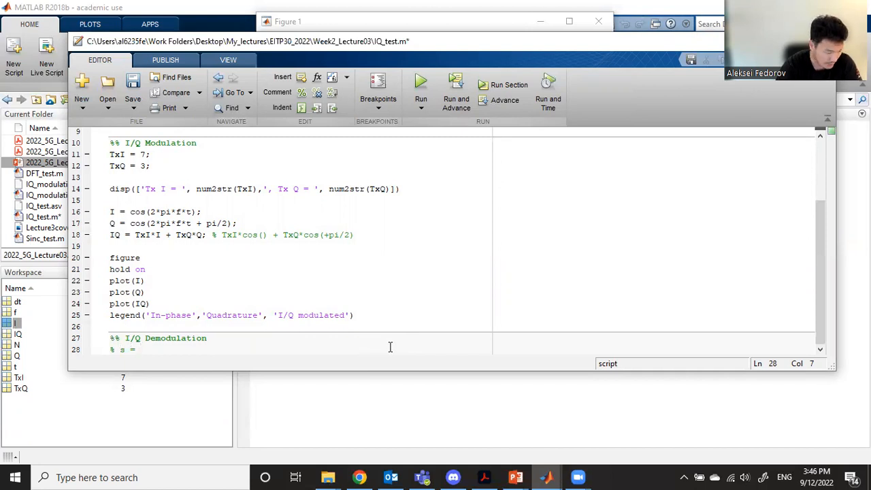
pyautogui.write('a')
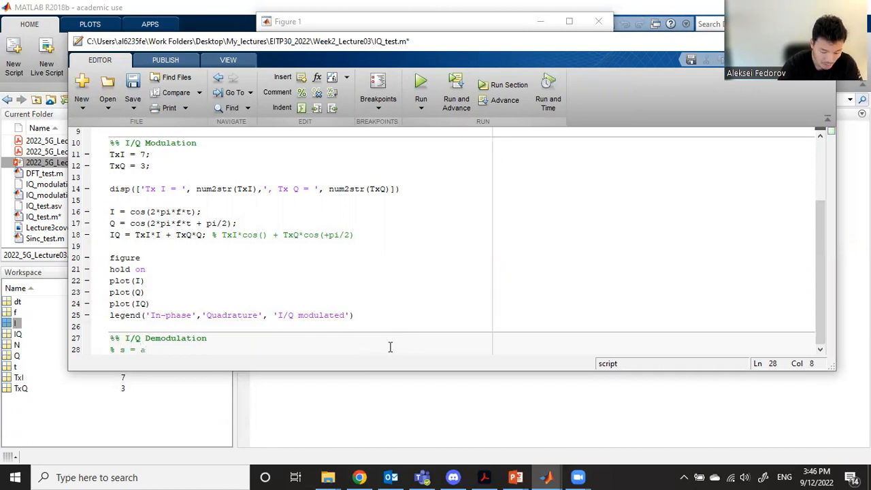
pyautogui.write('el + b*')
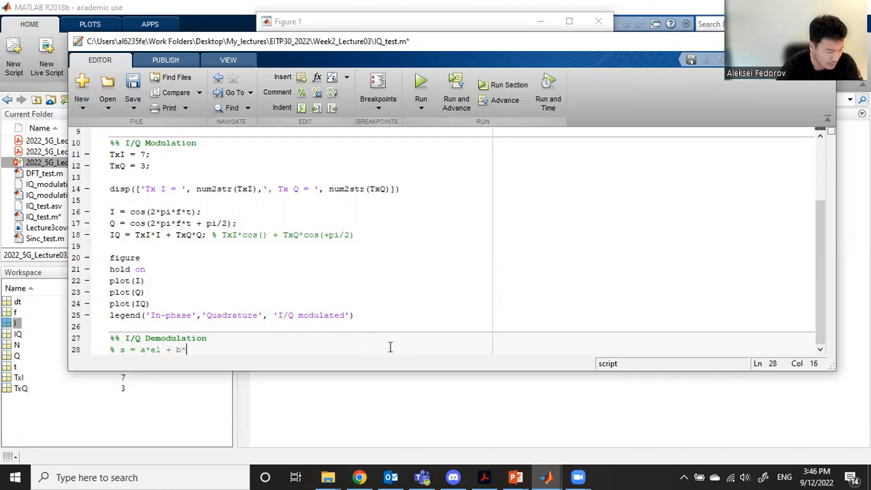
pyautogui.write('2;')
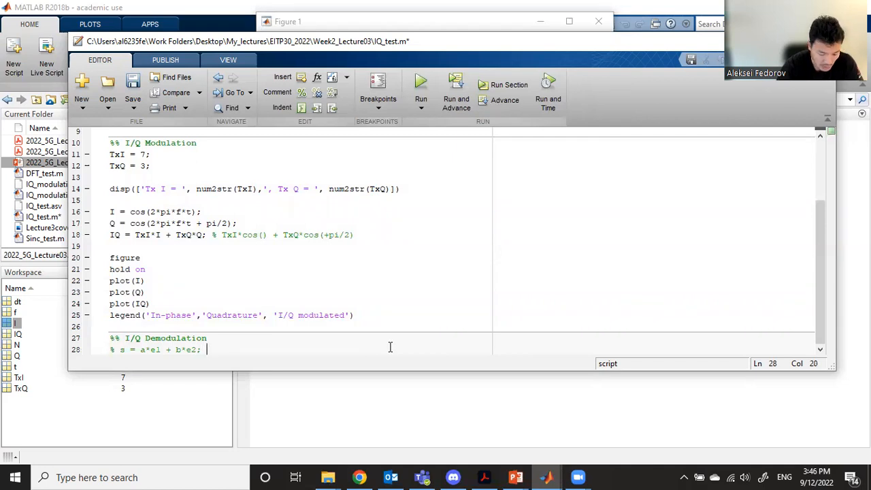
pyautogui.write('el and e2')
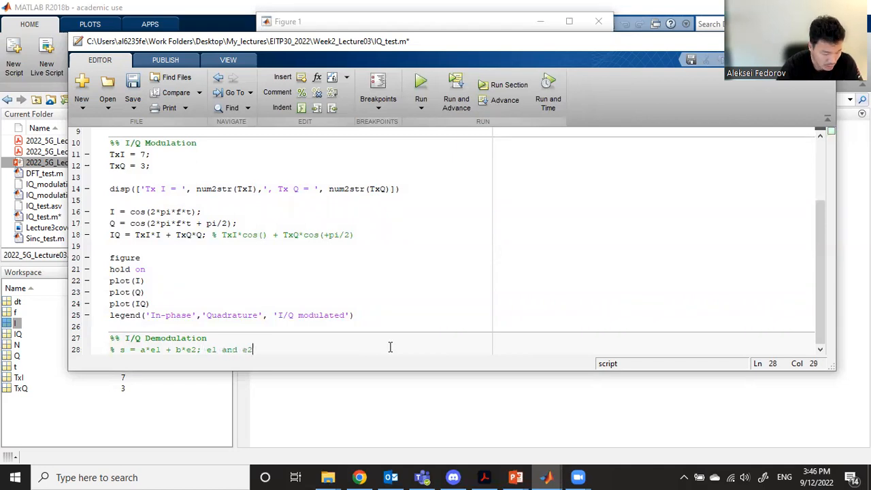
pyautogui.write('are o')
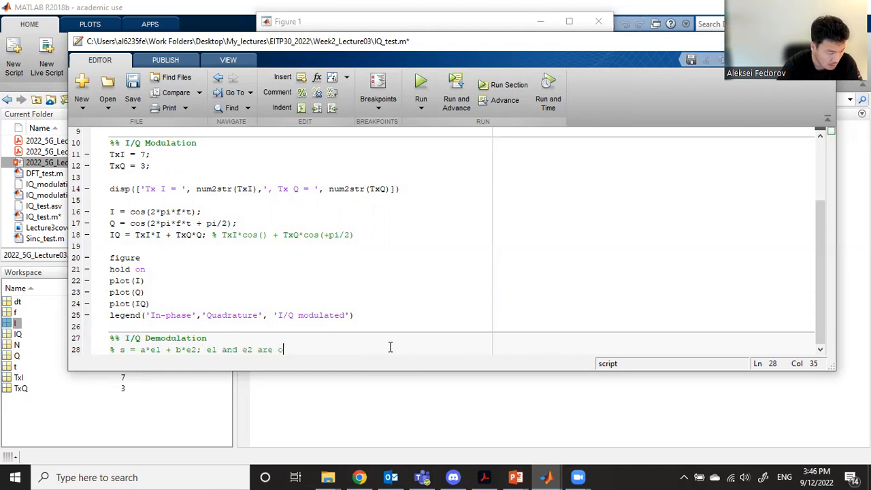
pyautogui.write('rthogon')
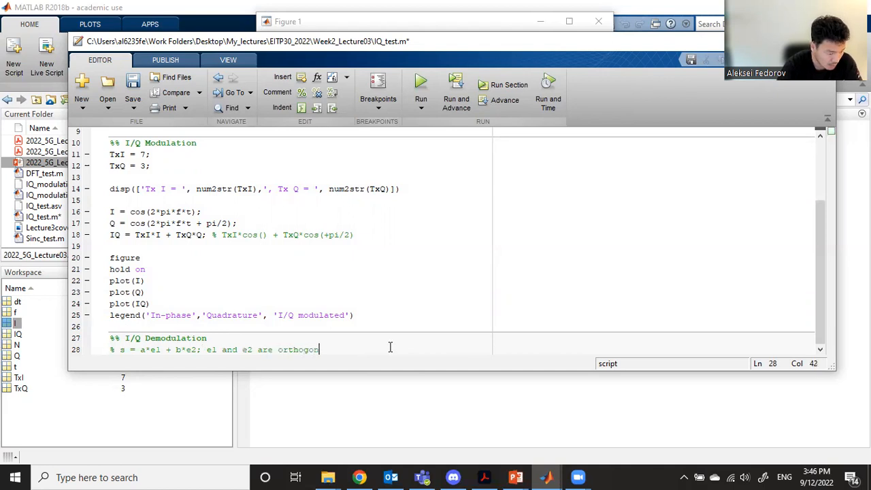
pyautogui.write('al')
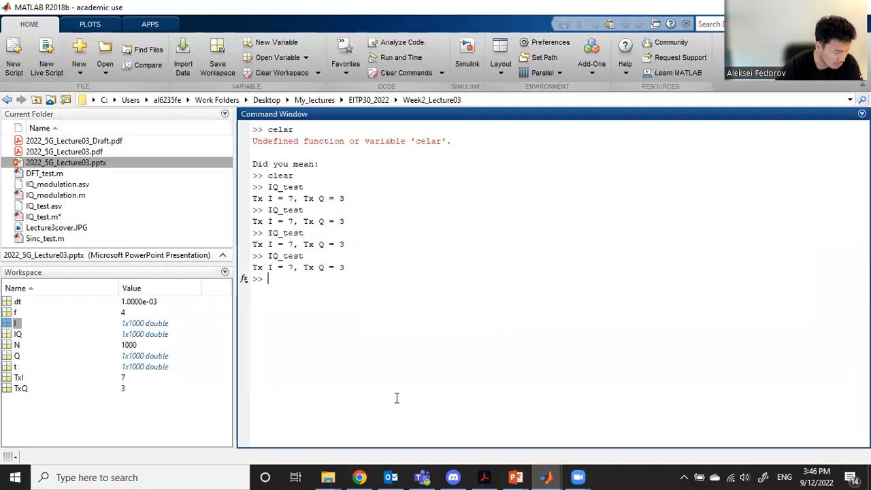
# Step: Evaluate I*Q' in the Command Window, getting about 1.6473e-14
pyautogui.write('I*')
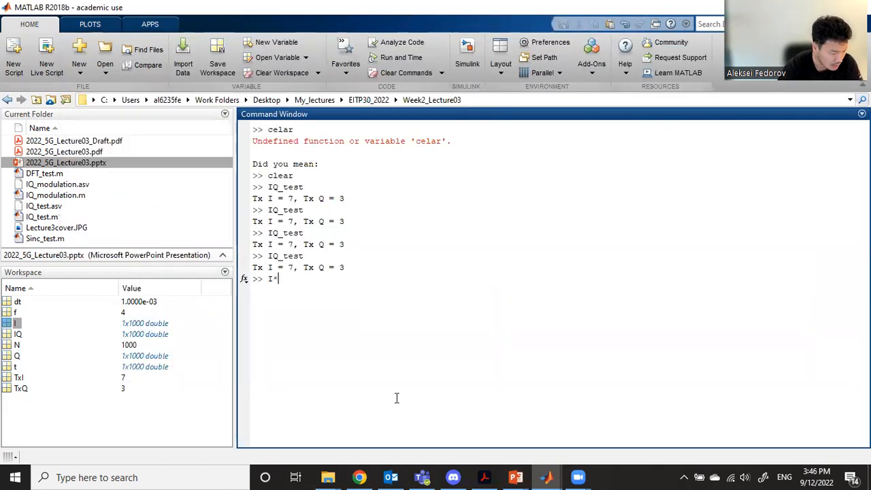
pyautogui.write("Q'")
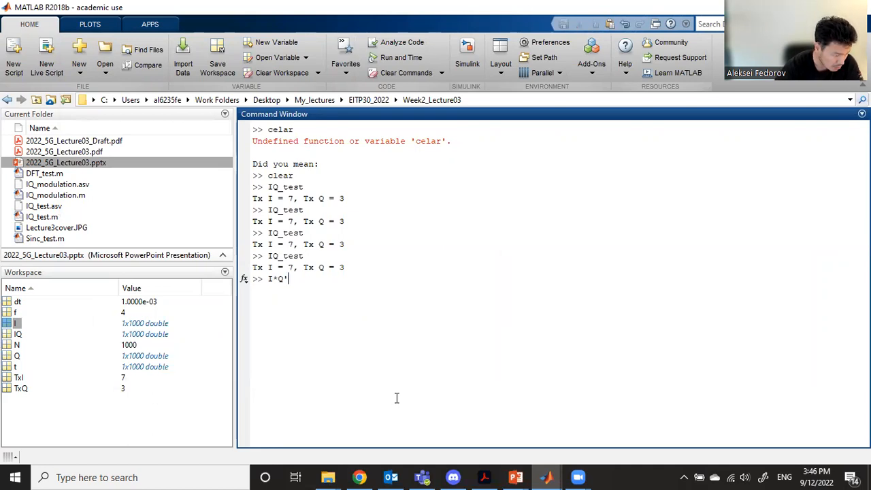
pyautogui.press('enter')
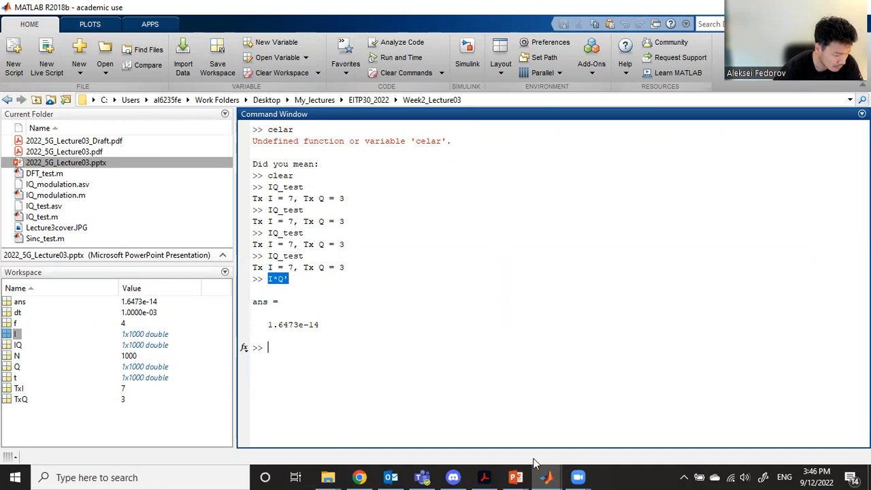
pyautogui.moveTo(547, 477)
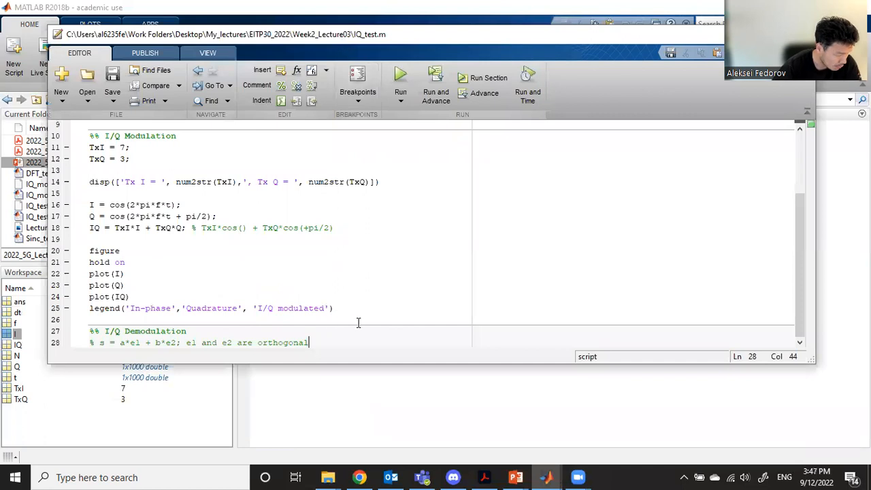
pyautogui.moveTo(359, 302)
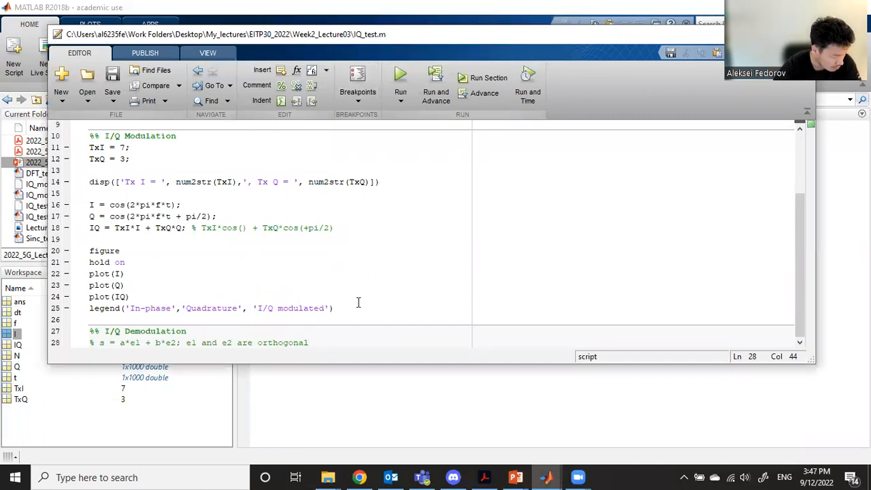
# Step: Write comment lines expanding s*e1 as a*e1*e1 + b*e2*e1 under I/Q Demodulation
pyautogui.write(';')
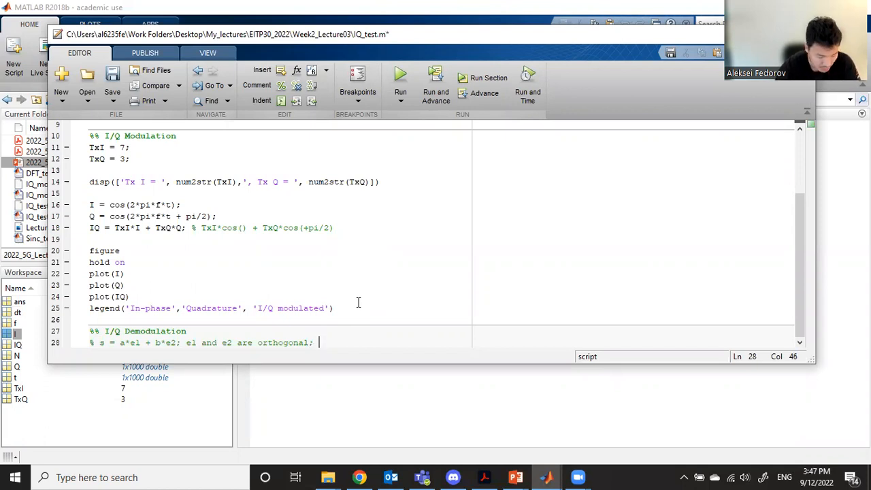
pyautogui.write('a = s*')
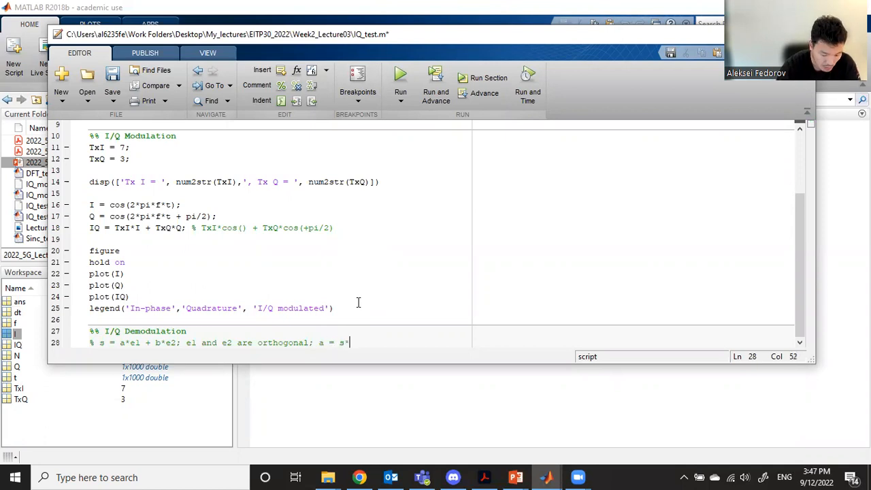
pyautogui.write('e1 = a*')
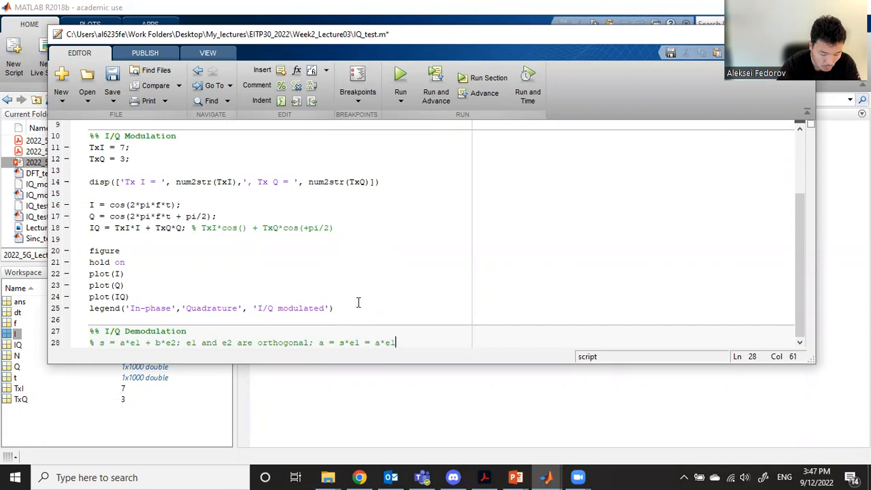
pyautogui.write('e1')
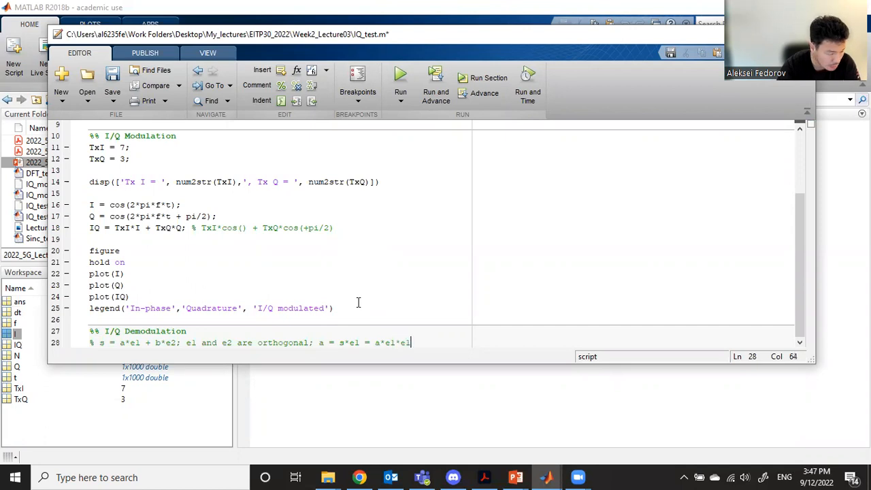
pyautogui.write('+')
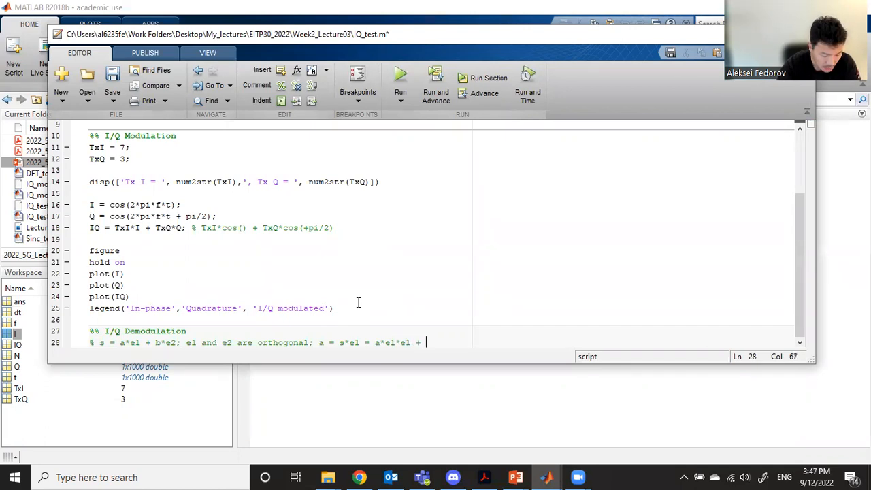
pyautogui.write('b*')
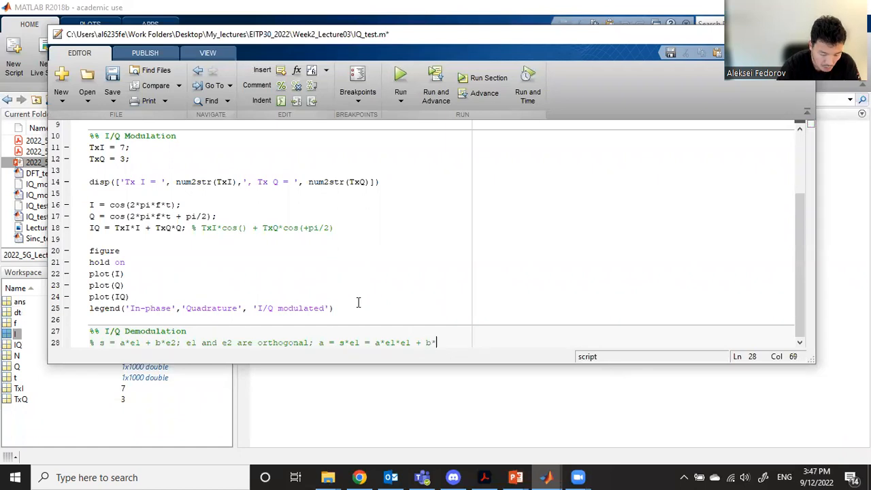
pyautogui.write('2*')
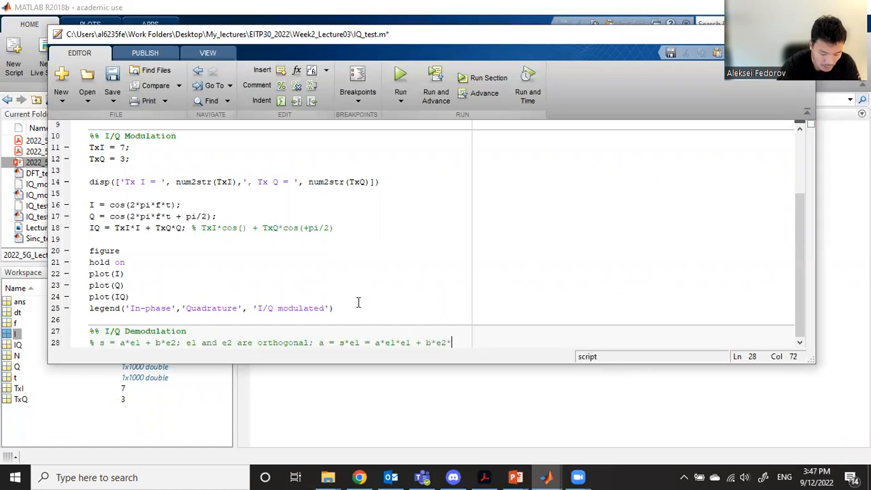
pyautogui.write('e1 =')
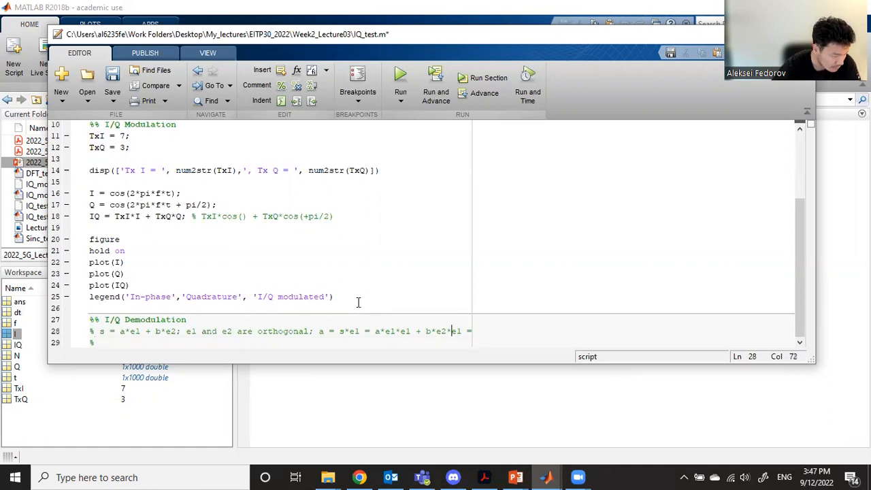
pyautogui.doubleClick(406, 332)
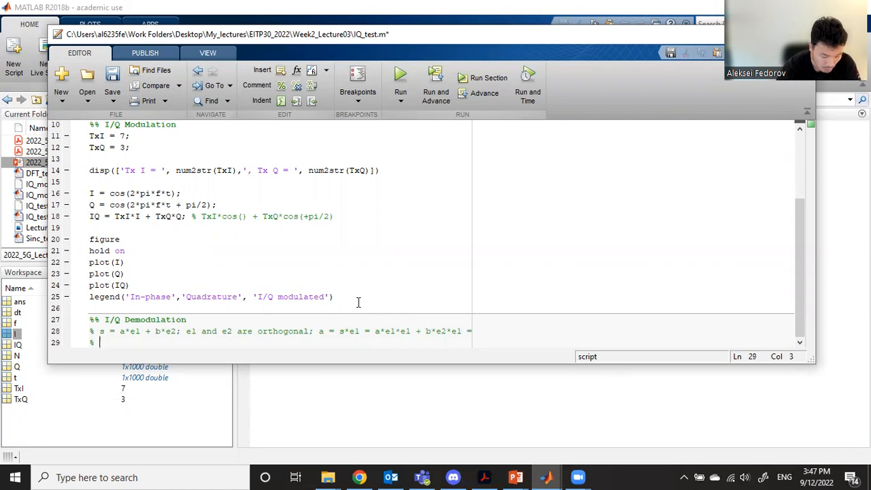
# Step: Finish the derivation comment: s*e1 = a*||e1||^2 + 0, so a*K = s*e1 and a = s*e1/K
pyautogui.write('a*')
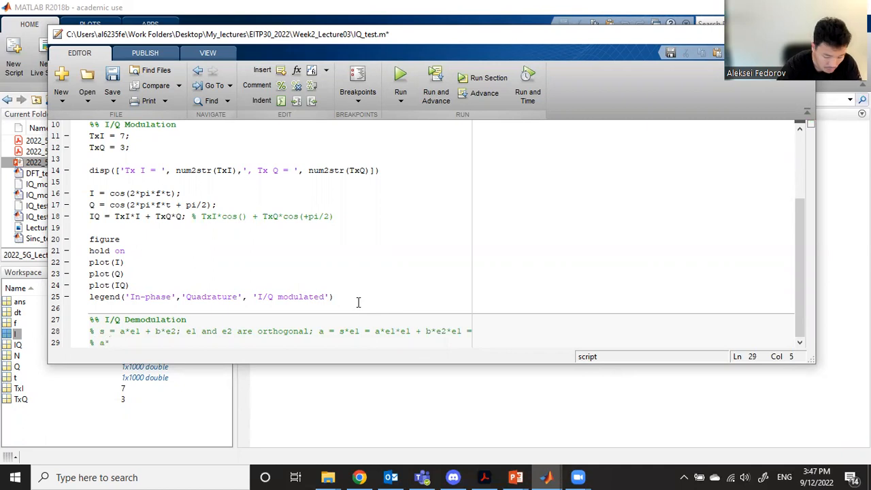
pyautogui.write('||')
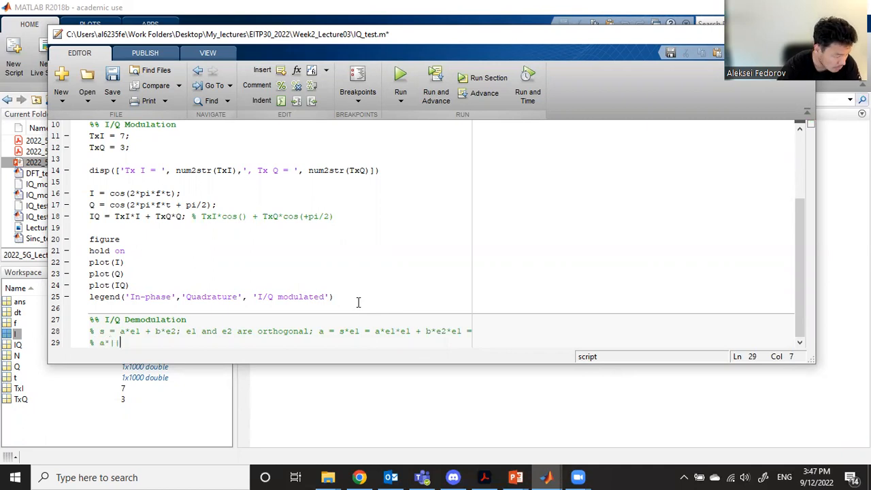
pyautogui.write('|e1')
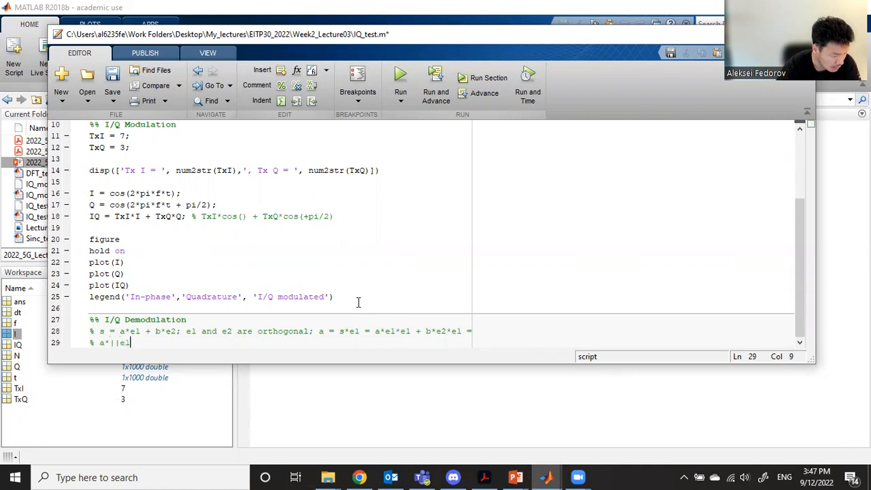
pyautogui.write('||')
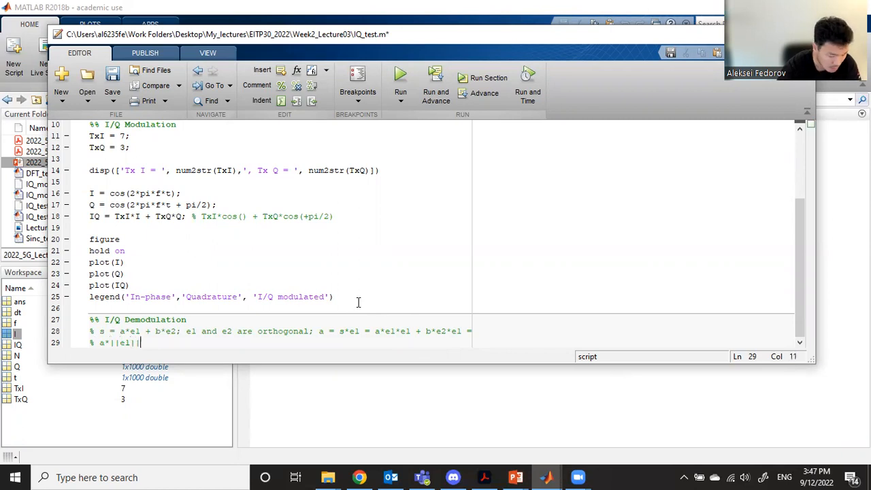
pyautogui.write('^2 + 0 =>')
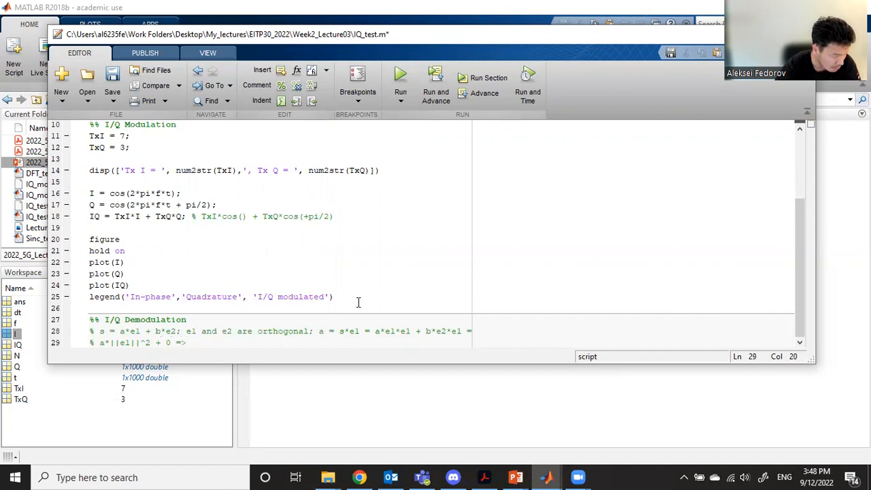
pyautogui.press('Right')
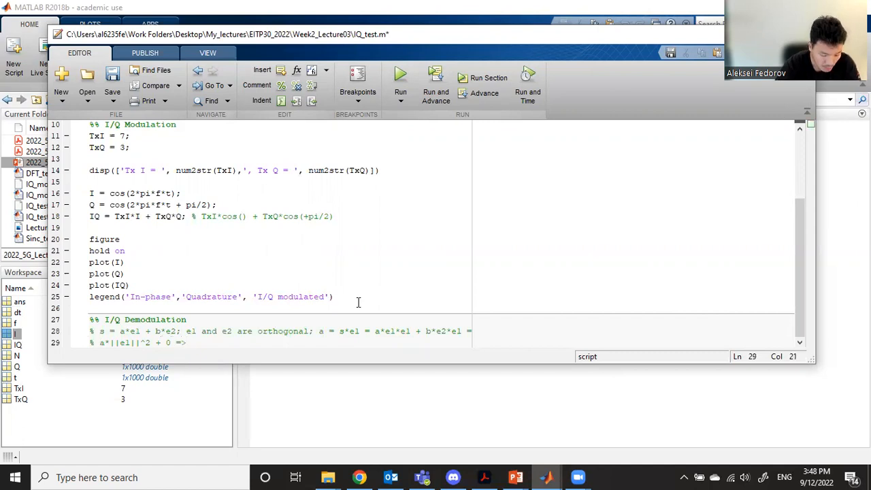
pyautogui.write('a')
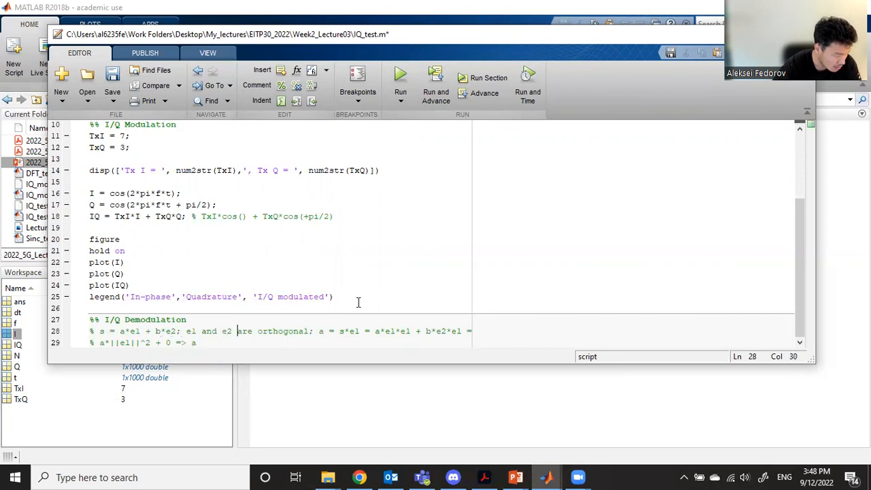
pyautogui.write('a*K')
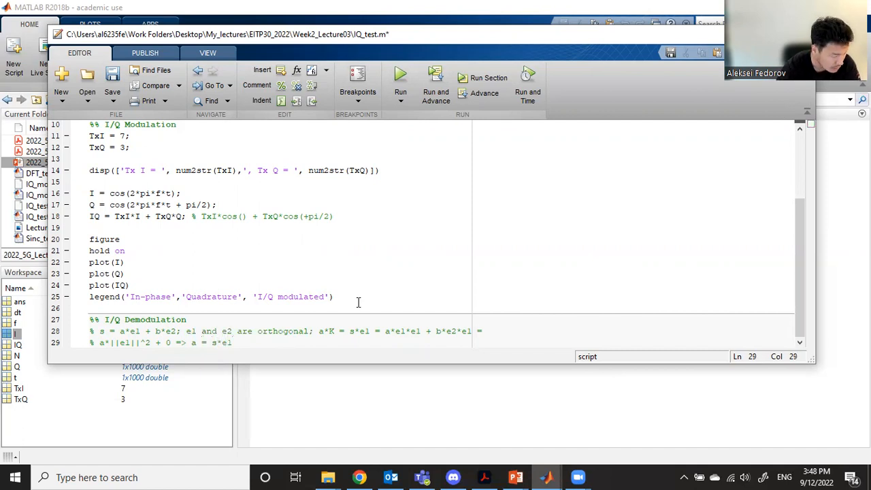
pyautogui.write('/E')
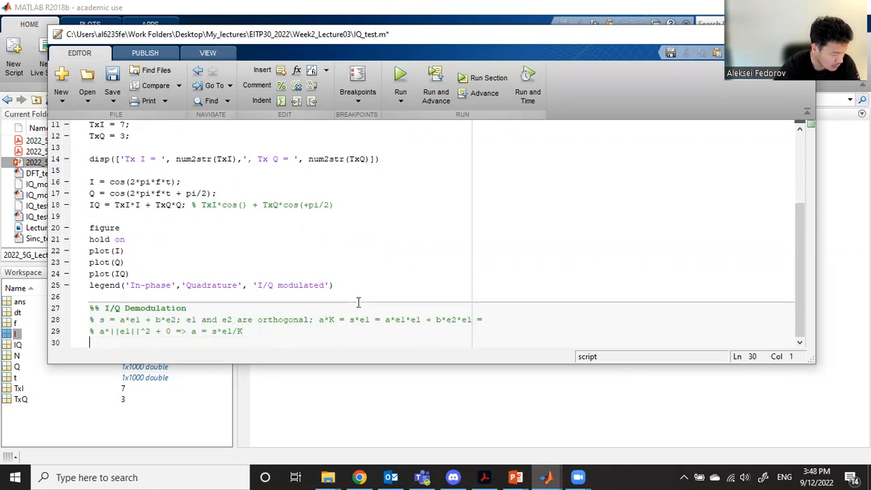
# Step: Add normI = I*I' and normQ = Q*Q' and run the script, both norms giving 500
pyautogui.write('normI =')
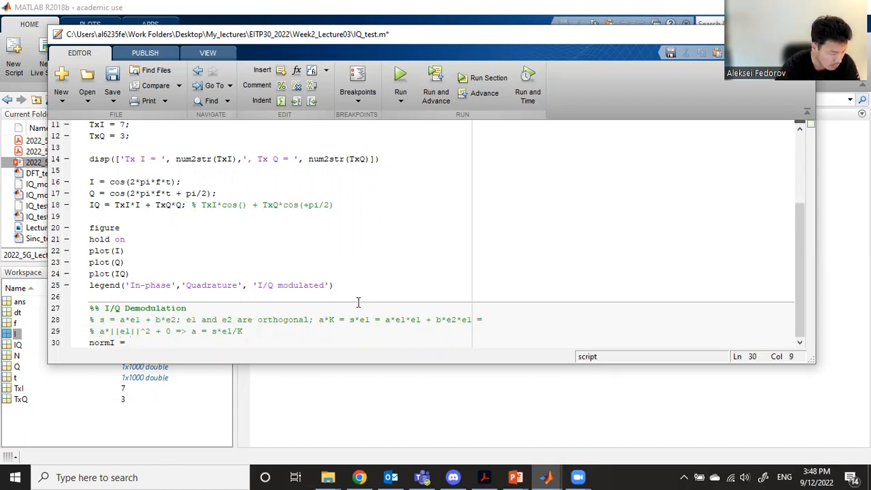
pyautogui.write("I*I'")
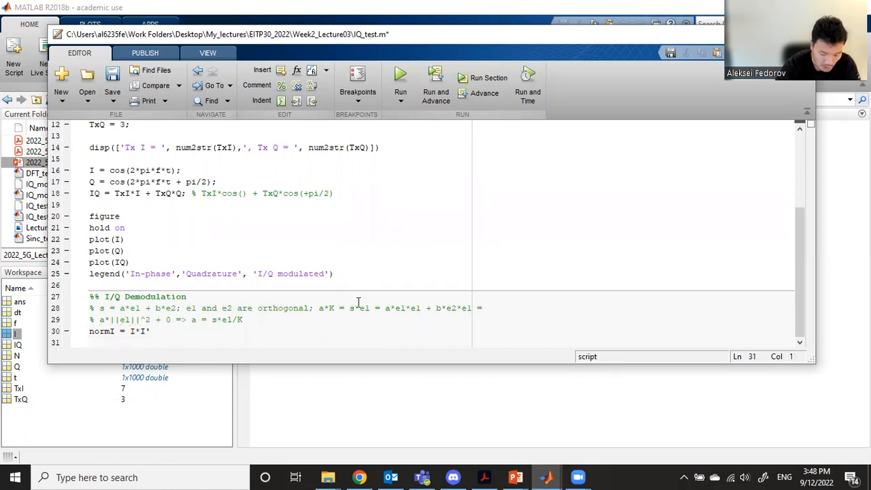
pyautogui.write('normQ')
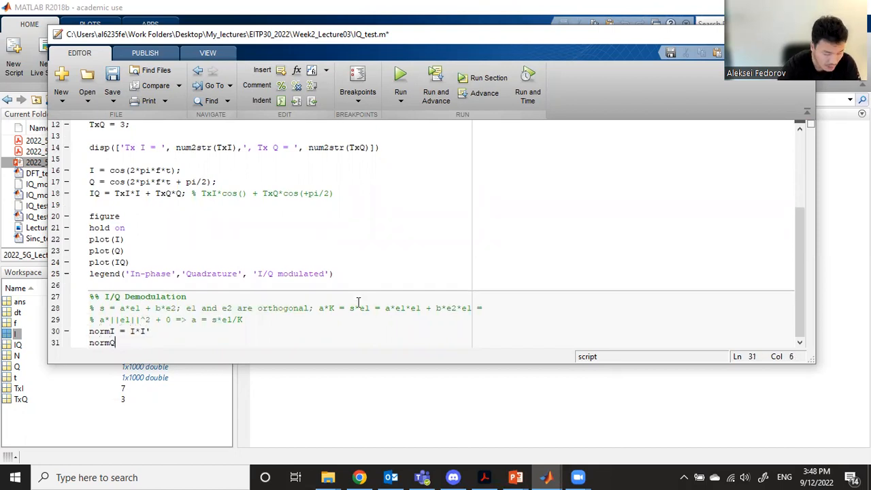
pyautogui.write('=')
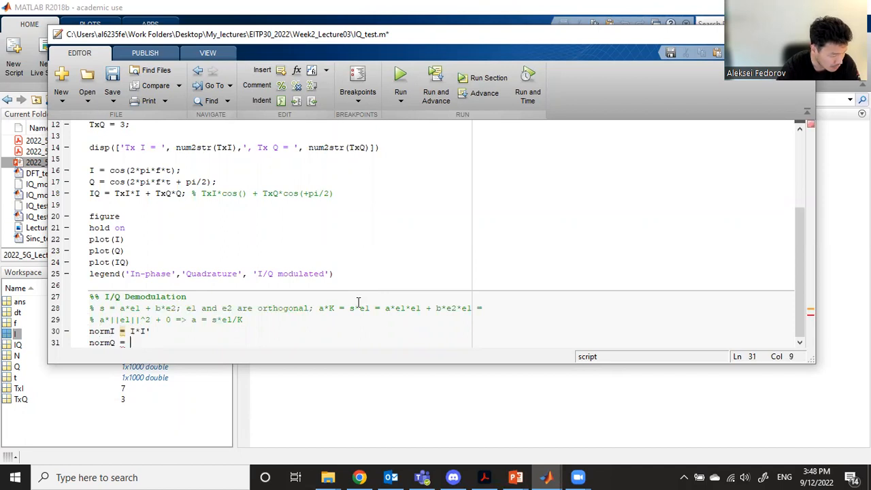
pyautogui.write('Q*')
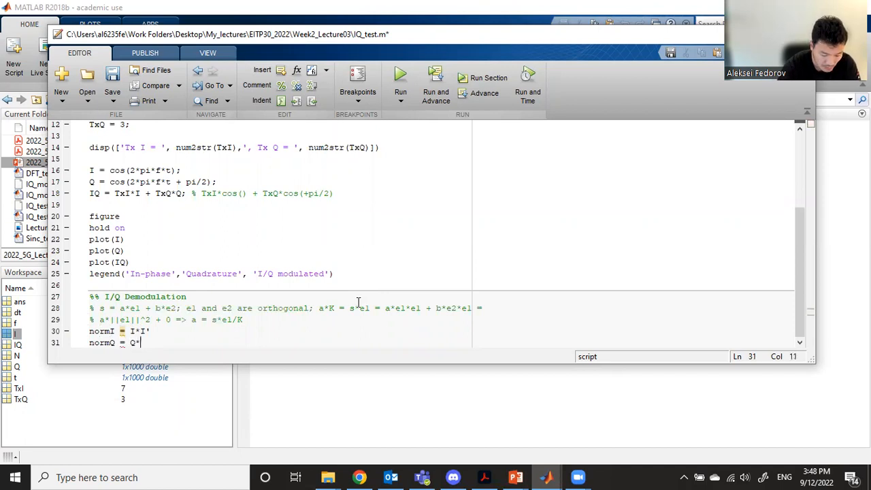
pyautogui.write('Q')
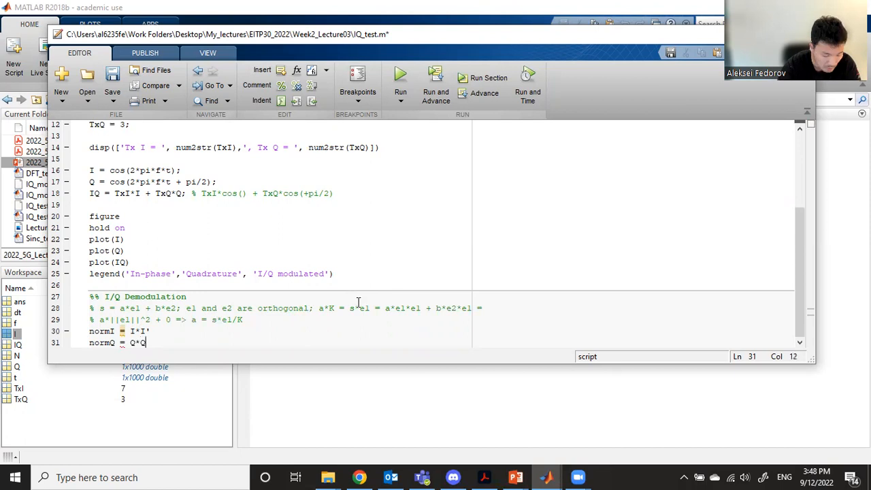
pyautogui.write("'")
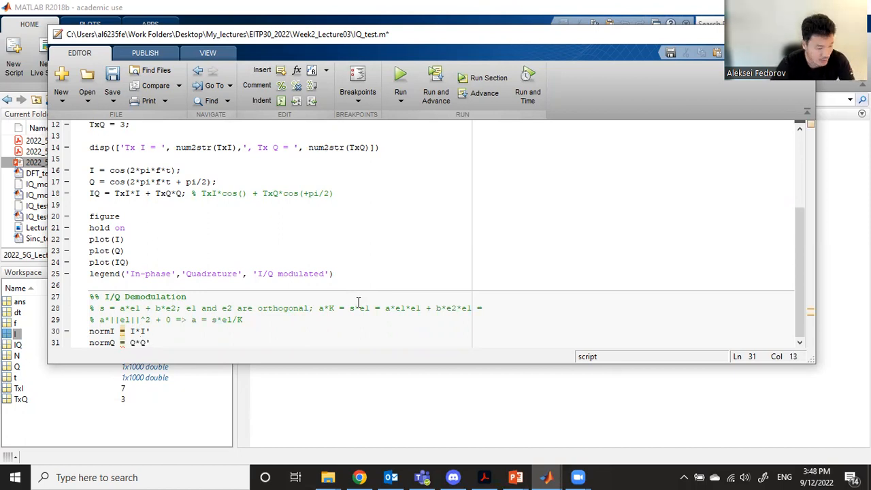
pyautogui.click(400, 76)
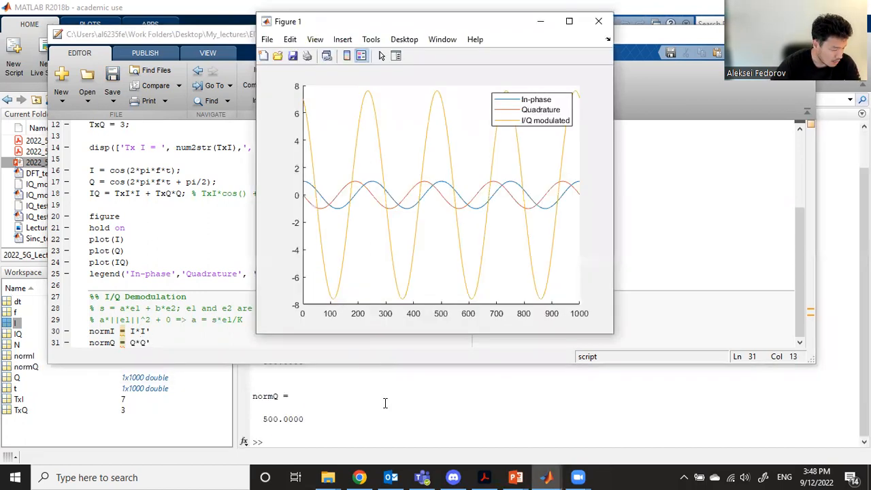
# Step: Check normI and normQ equal 500.0000 in the Command Window, then return to the editor
pyautogui.click(599, 22)
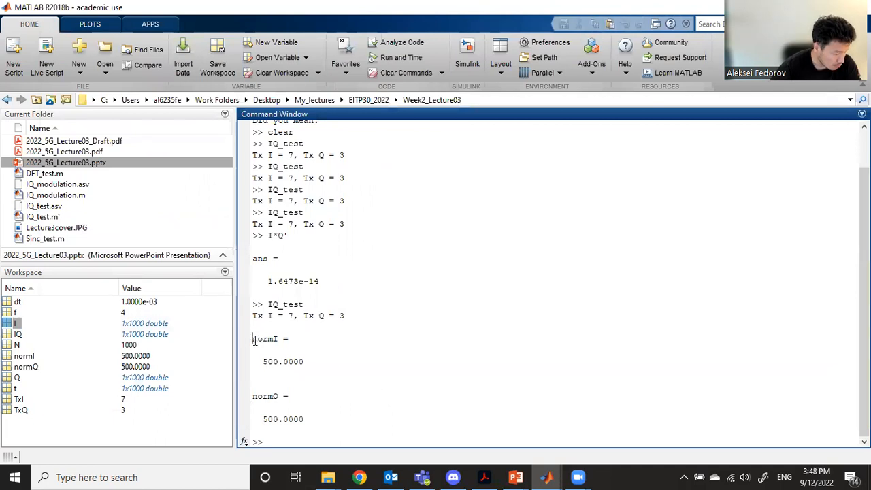
pyautogui.doubleClick(270, 362)
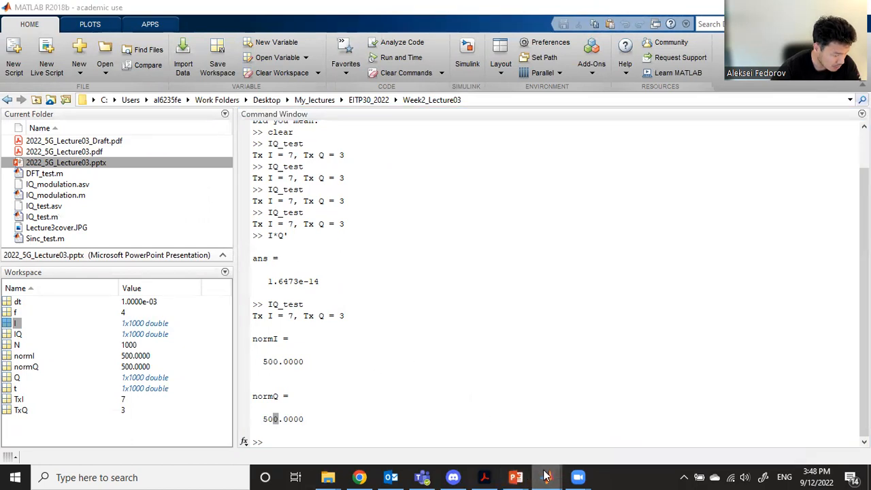
pyautogui.click(452, 343)
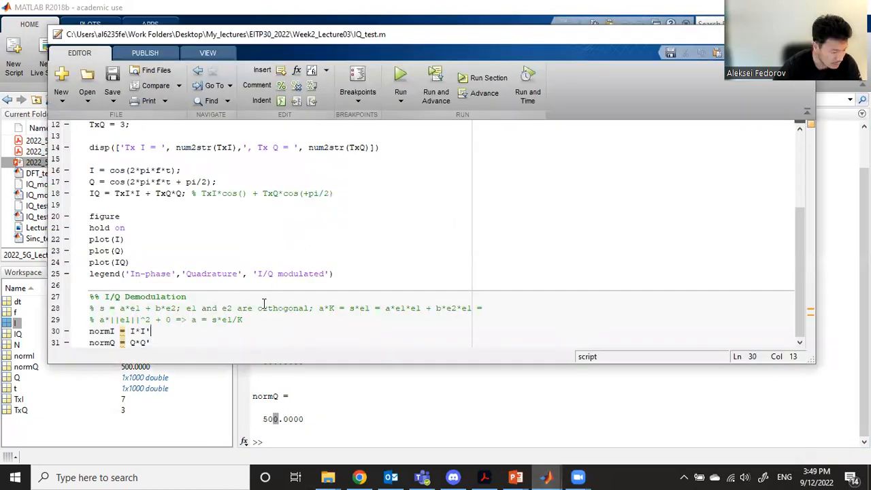
# Step: Silence the norm line with a semicolon, set K = normI and start RxI = IQ*I'
pyautogui.write(';')
pyautogui.write('K = normI;')
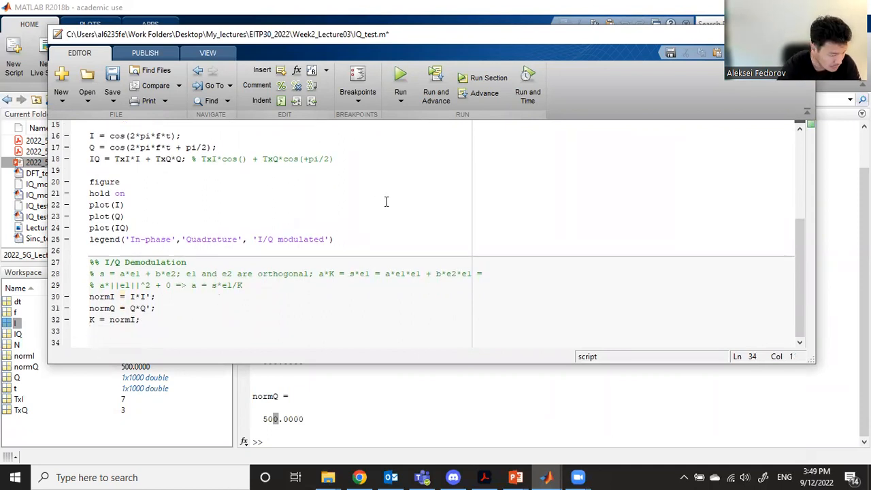
pyautogui.write('RxI =')
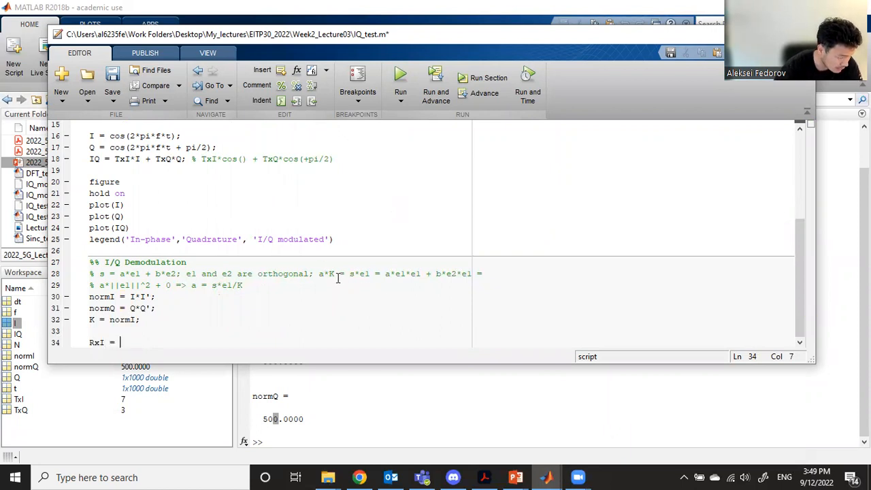
pyautogui.doubleClick(357, 273)
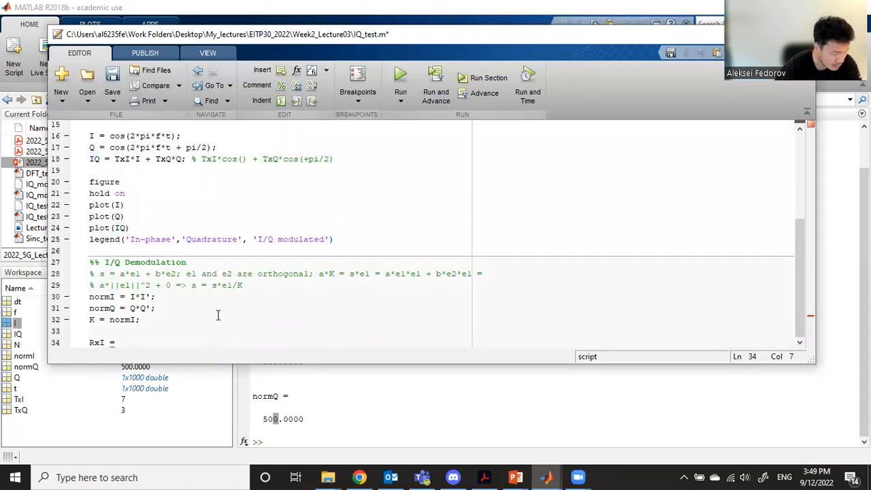
pyautogui.write('IQ*')
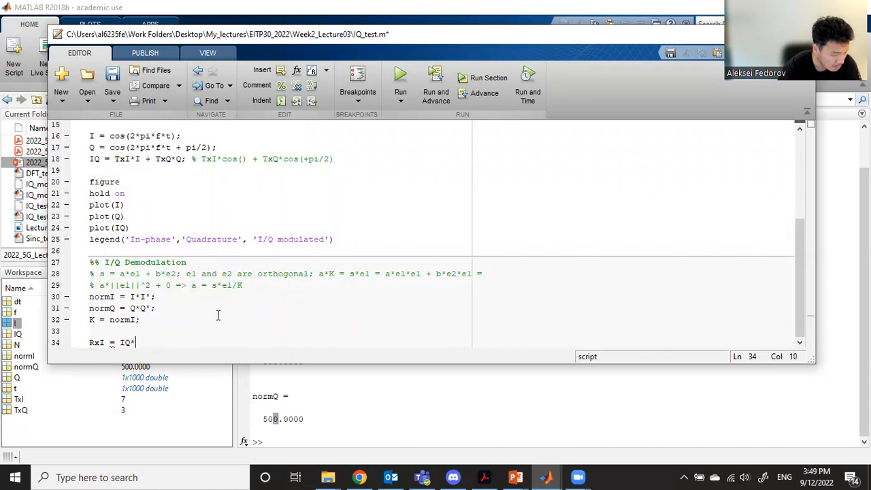
pyautogui.write("I';")
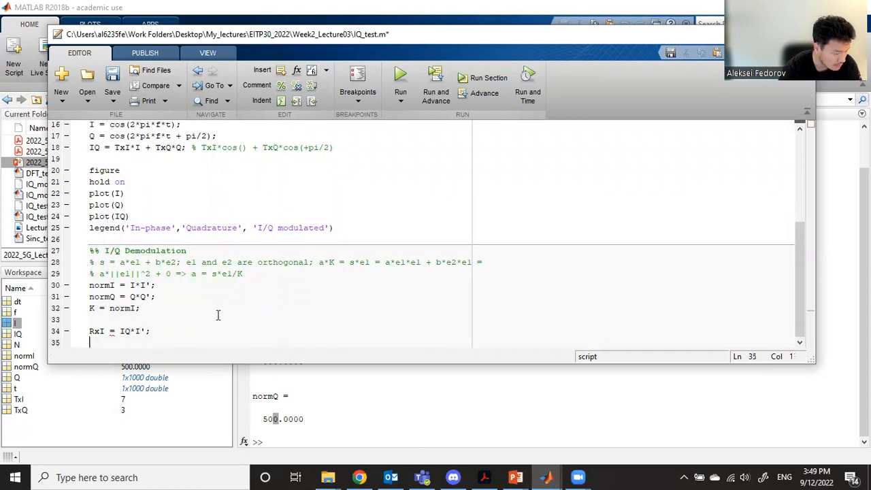
# Step: Add RxQ = IQ*Q' and divide both RxI and RxQ by K
pyautogui.write('RxQ =')
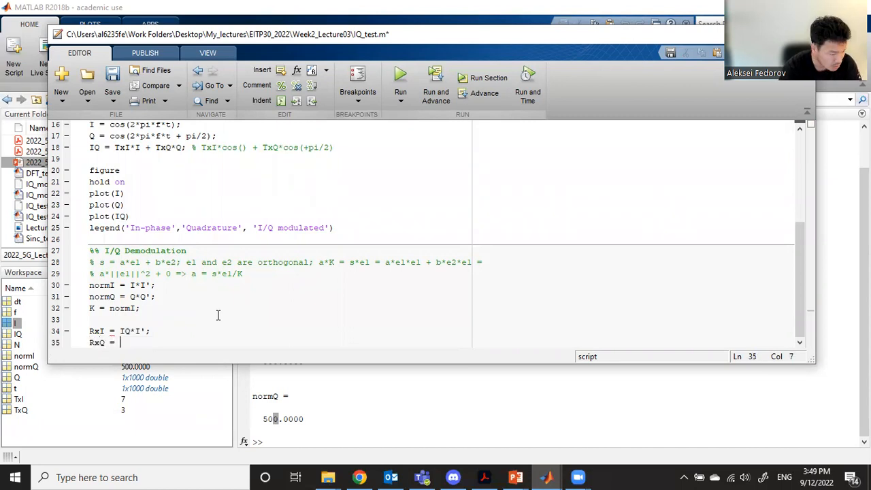
pyautogui.write('IQ*')
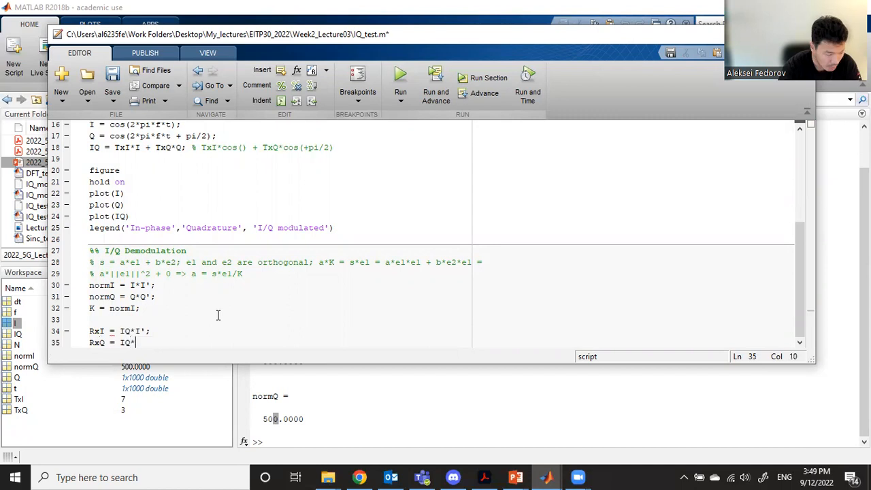
pyautogui.write("Q'")
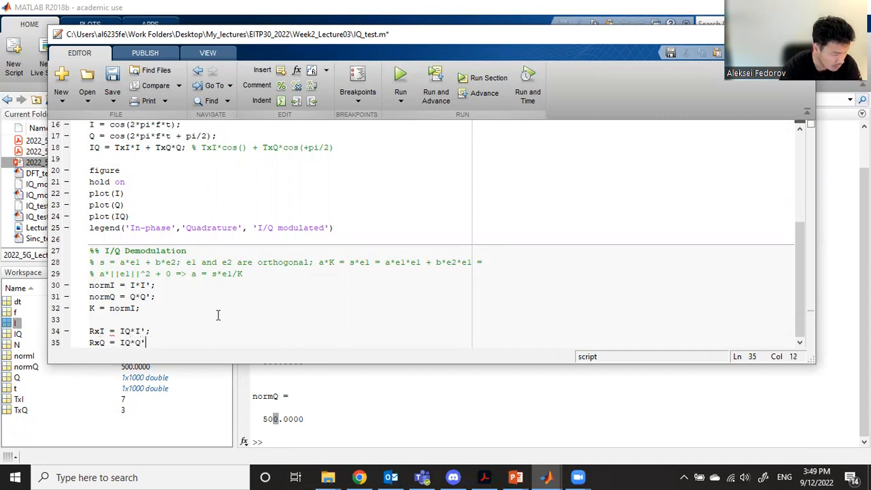
pyautogui.write(';')
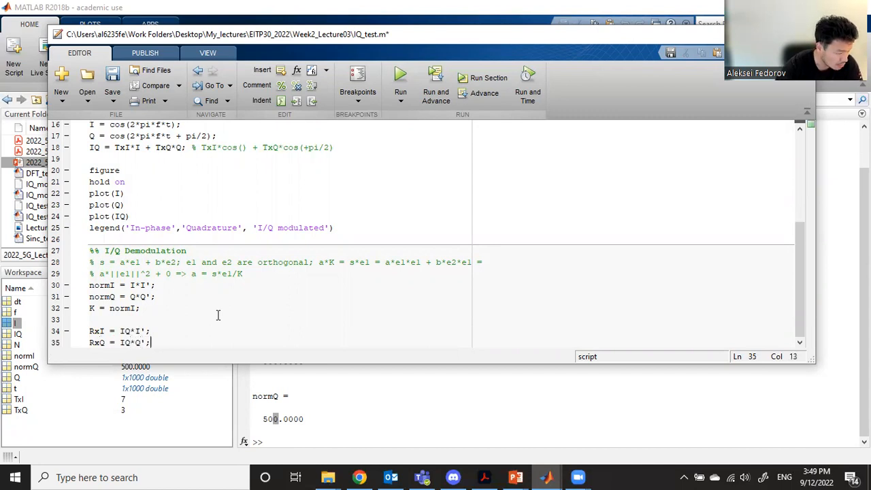
pyautogui.write('/K')
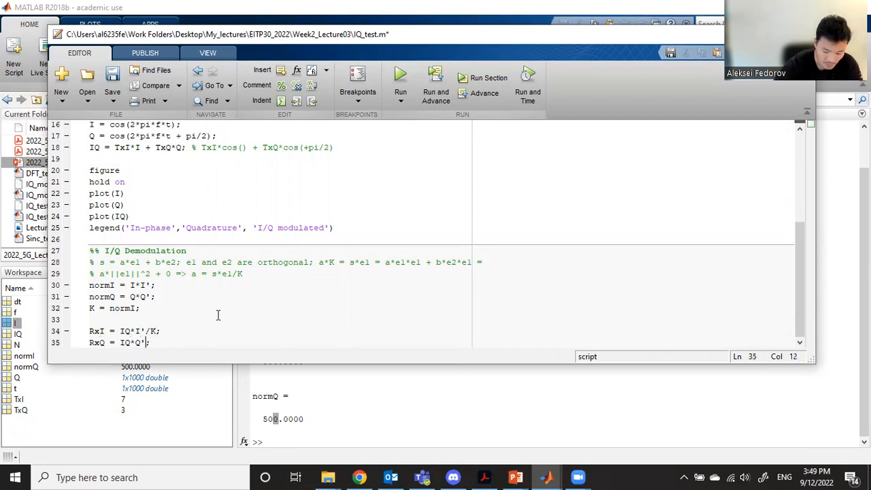
pyautogui.write('/K')
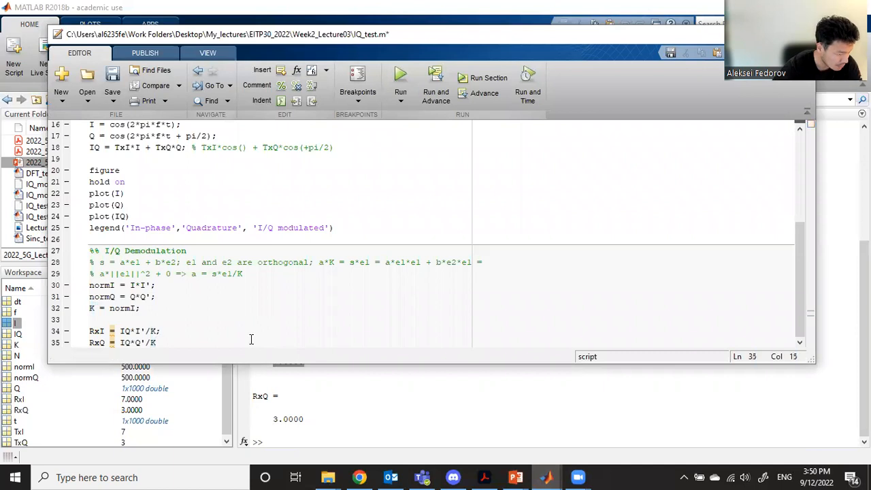
pyautogui.moveTo(248, 295)
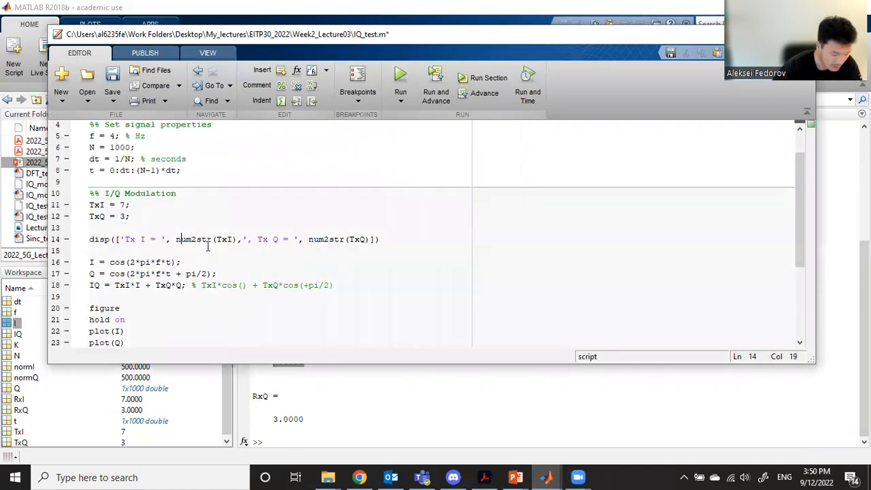
# Step: Add the disp line printing Tx I and Tx Q below the RxQ computation
pyautogui.scroll(-3)
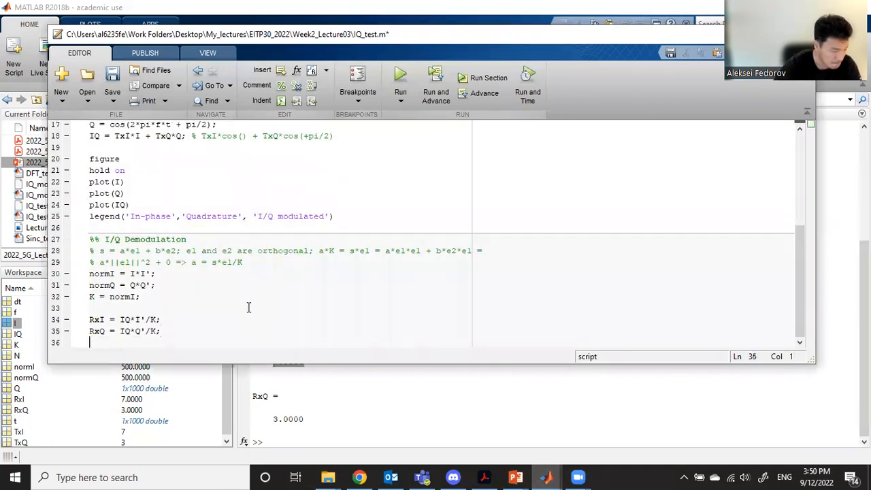
pyautogui.write("disp(['Tx I = ', num2str(TxI),', Tx Q = ', num2str(TxQ)])")
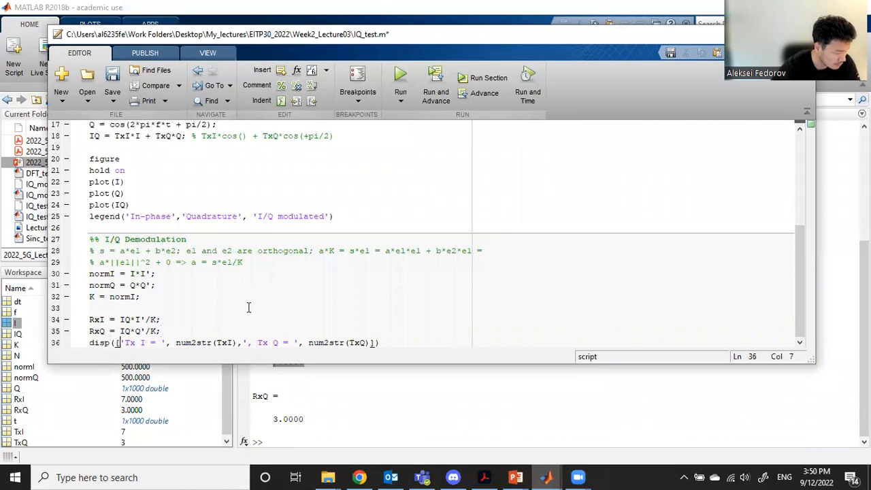